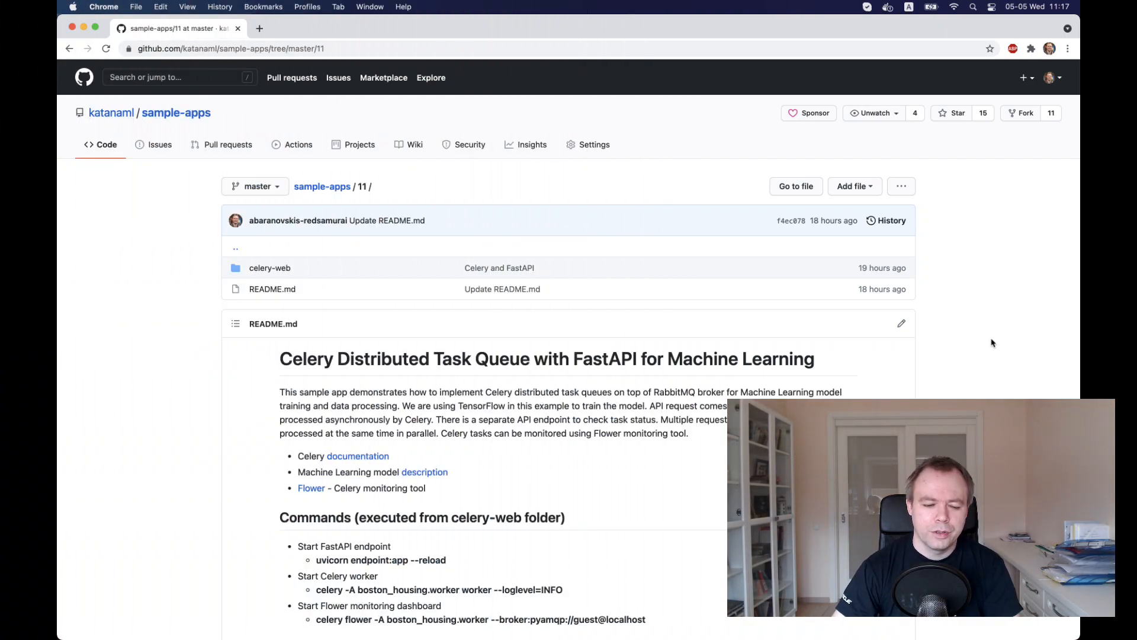
mouse_move(391, 451)
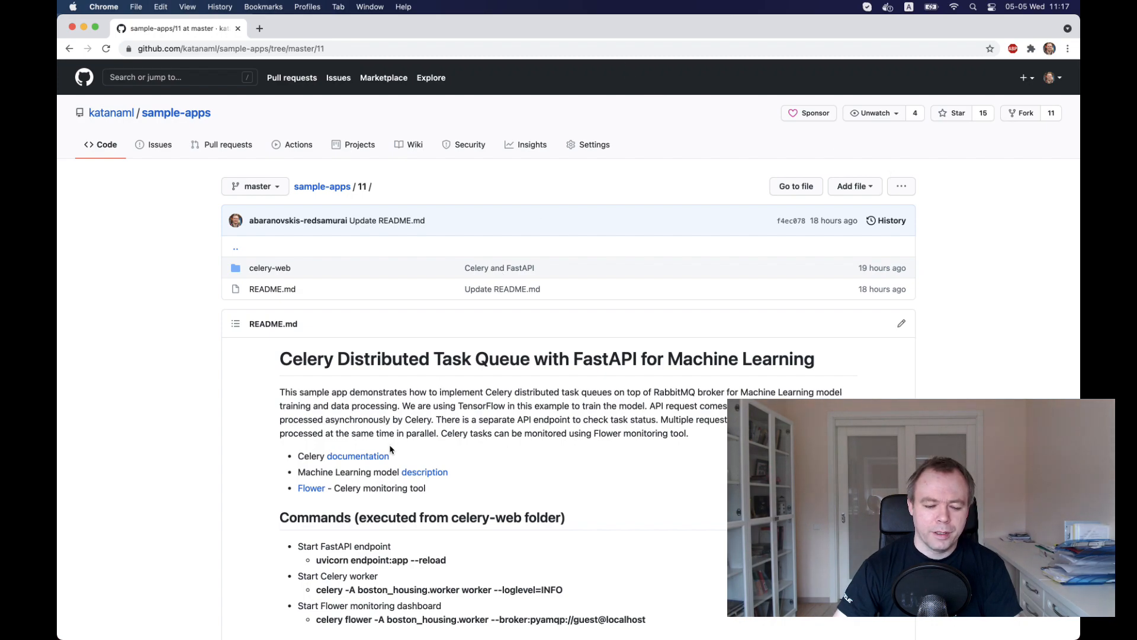
mouse_move(471, 359)
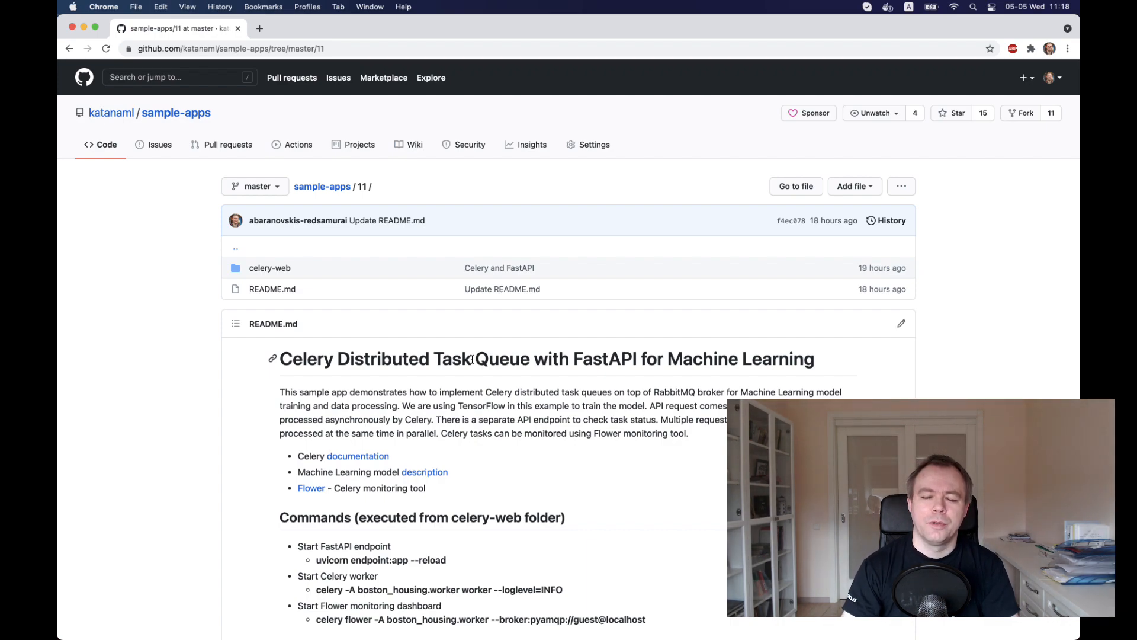
mouse_move(425, 471)
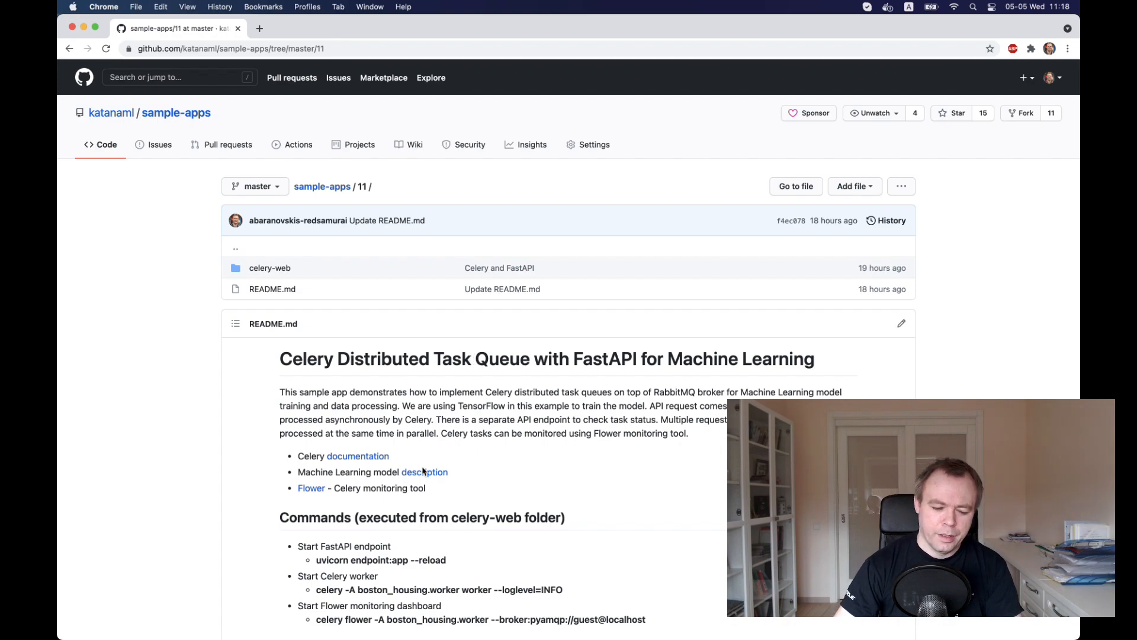
Open the FastAPI endpoint file from the Project tree.
scroll(down, 3)
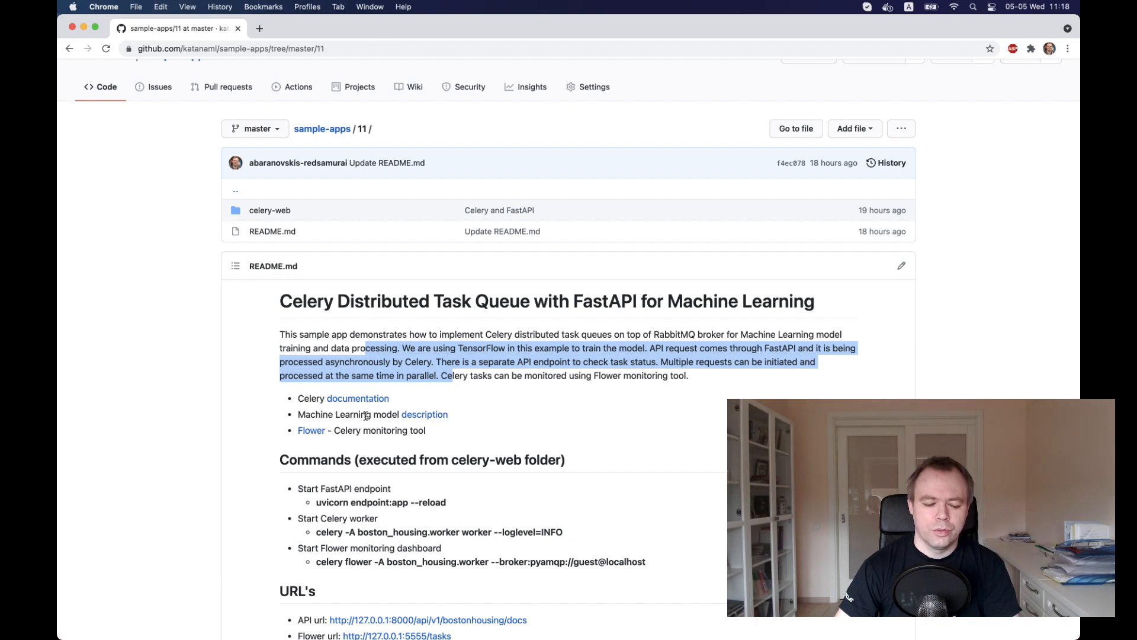
scroll(down, 3)
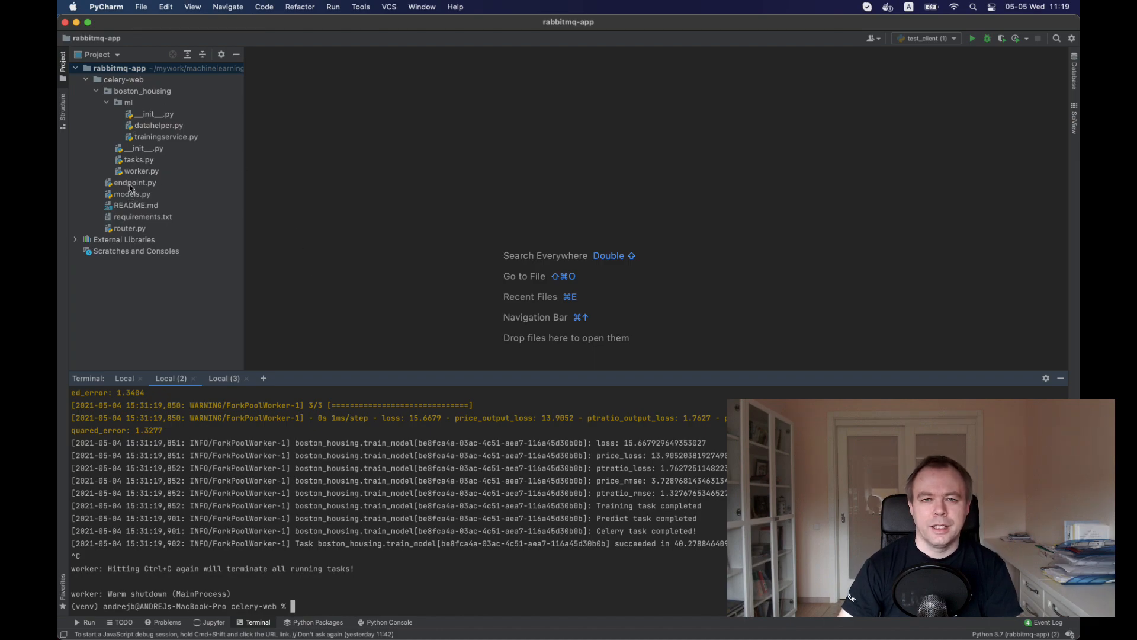
double_click(135, 182)
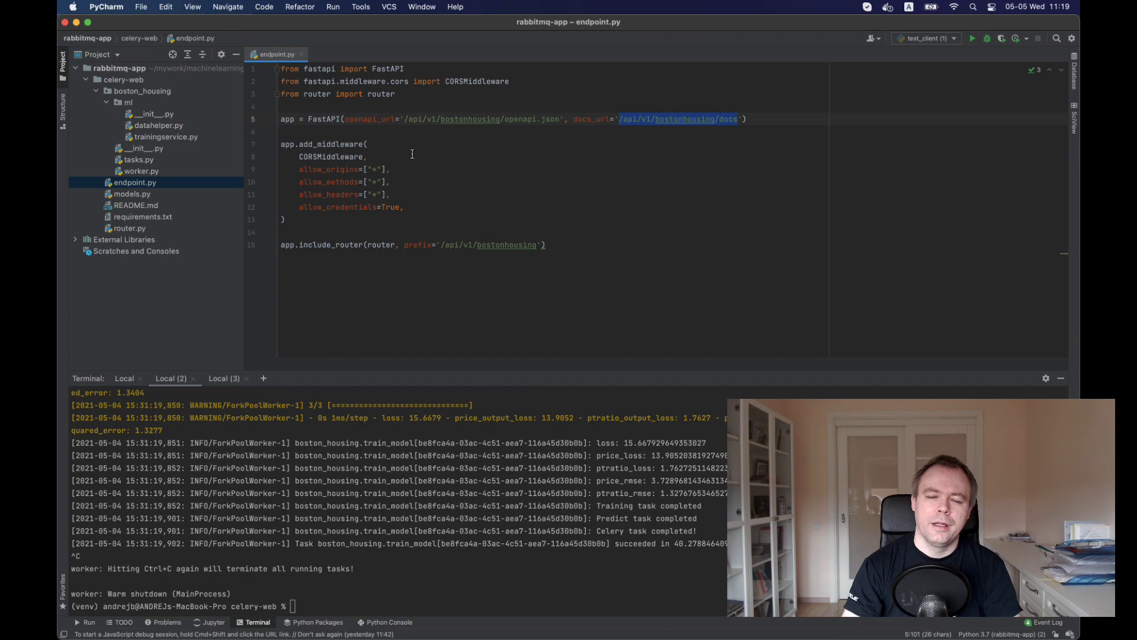
mouse_move(356, 279)
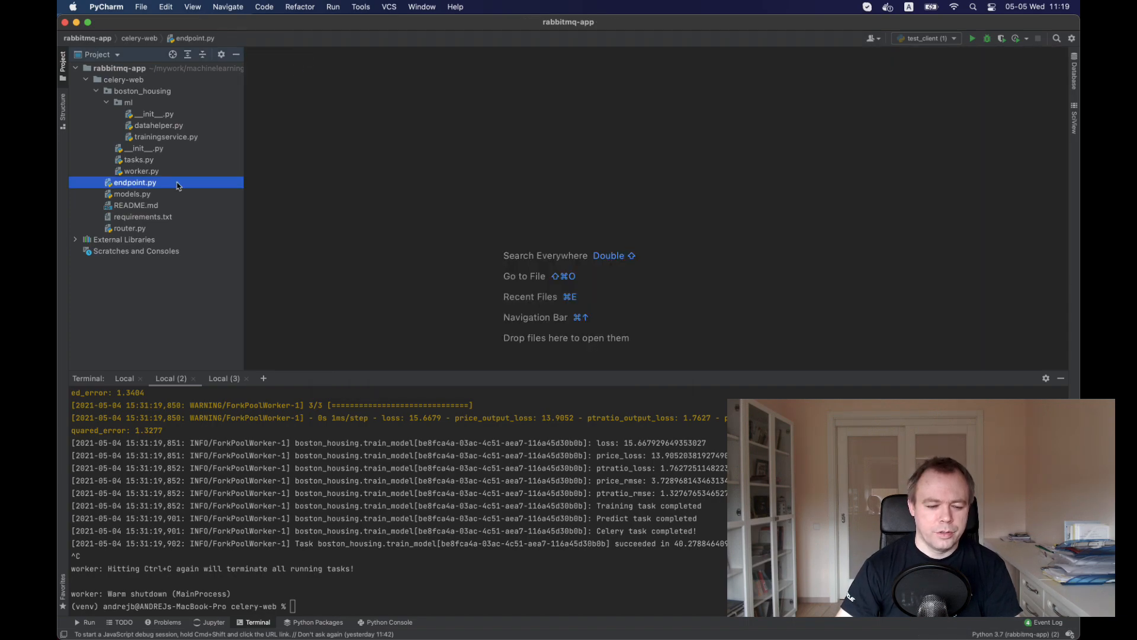
Open router.py and look over its root, POST /train and GET /result/{task_id} routes.
double_click(135, 182)
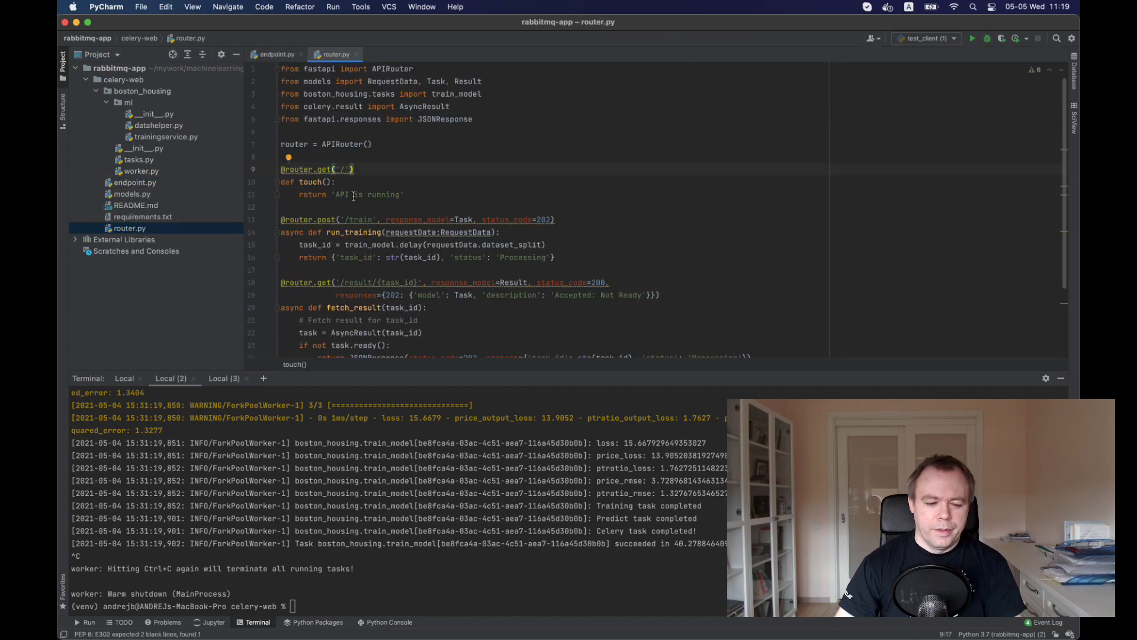
scroll(down, 3)
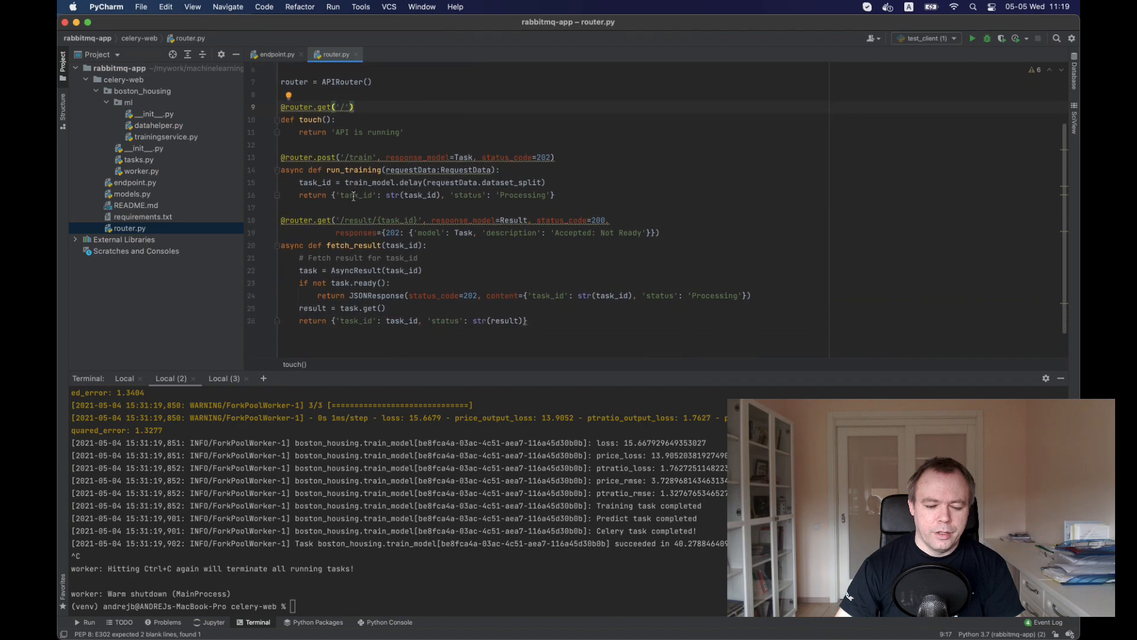
scroll(up, 3)
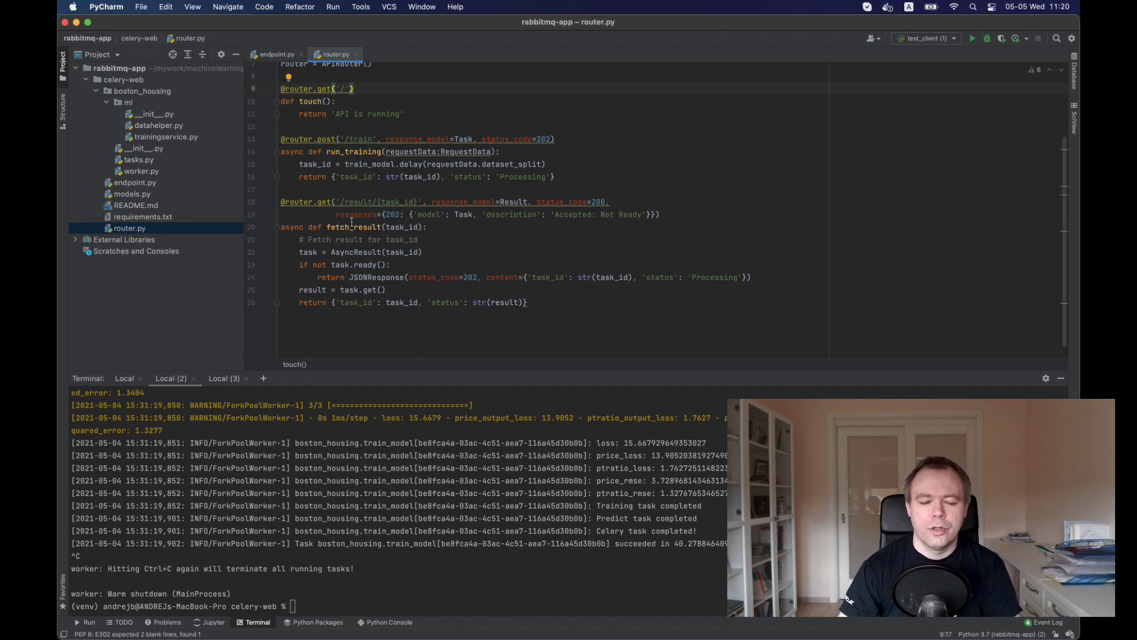
mouse_move(353, 227)
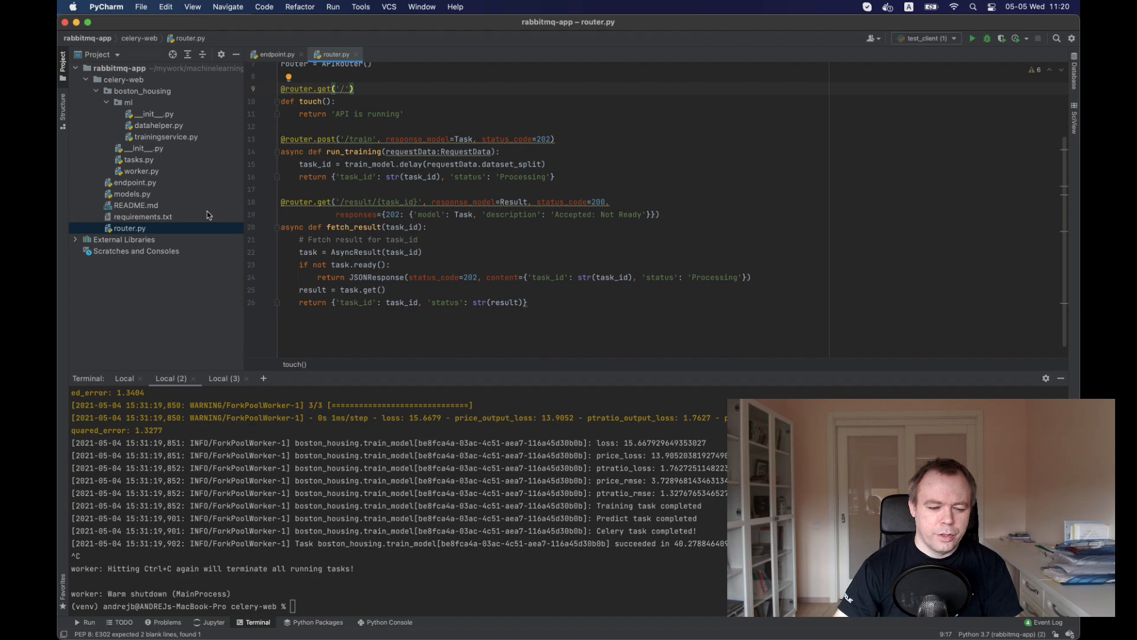
mouse_move(138, 207)
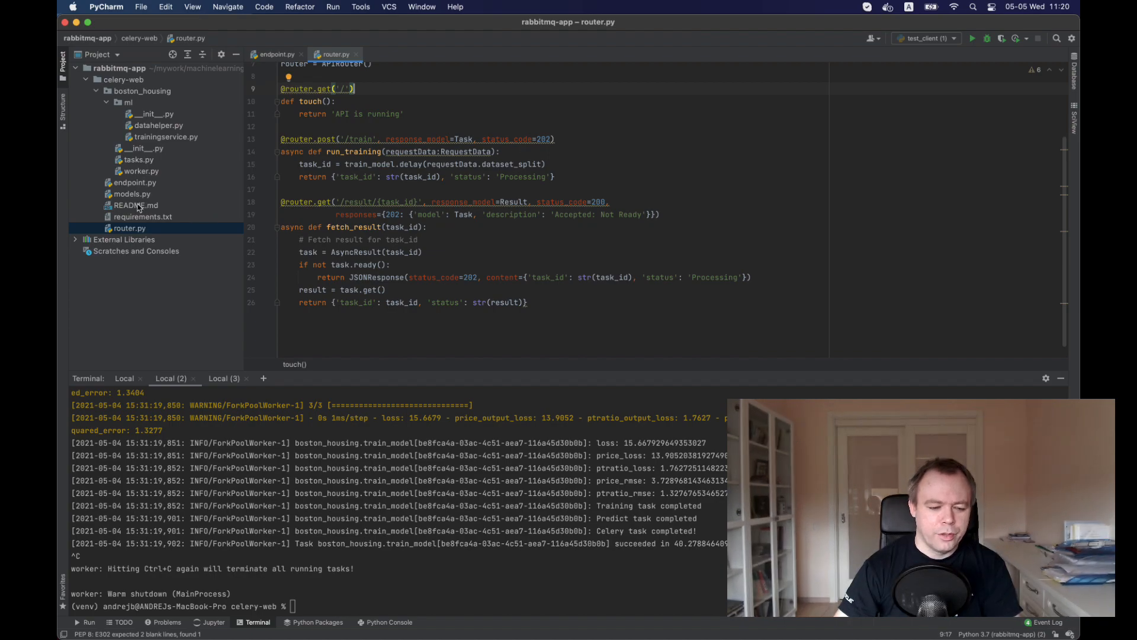
View models.py's RequestData, Task and Result models, then return to router.py.
click(131, 193)
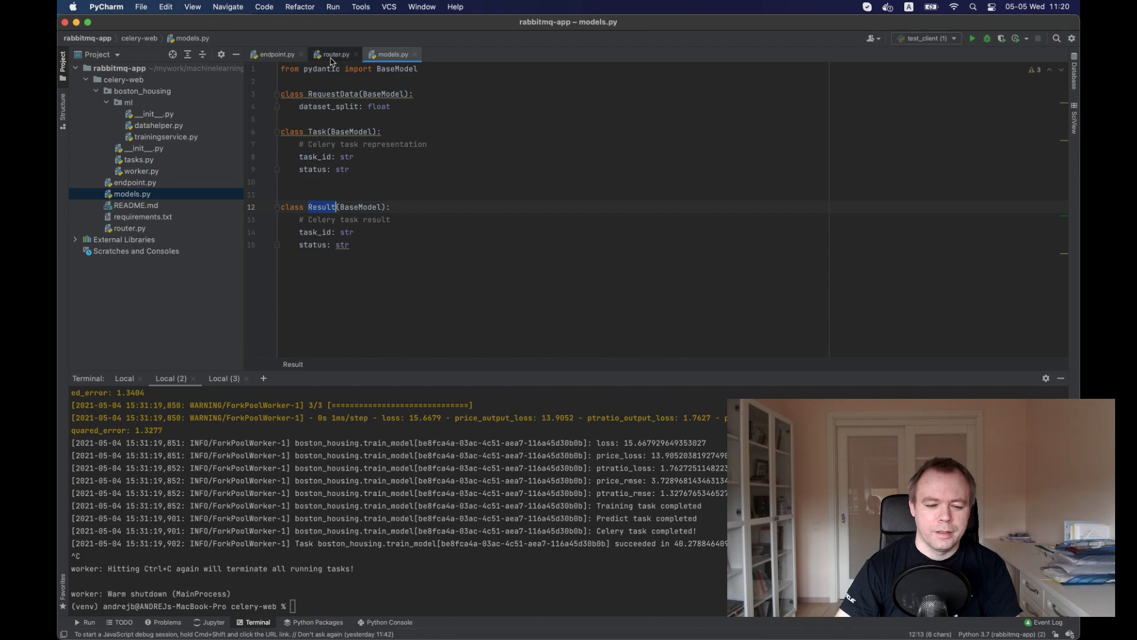
click(335, 54)
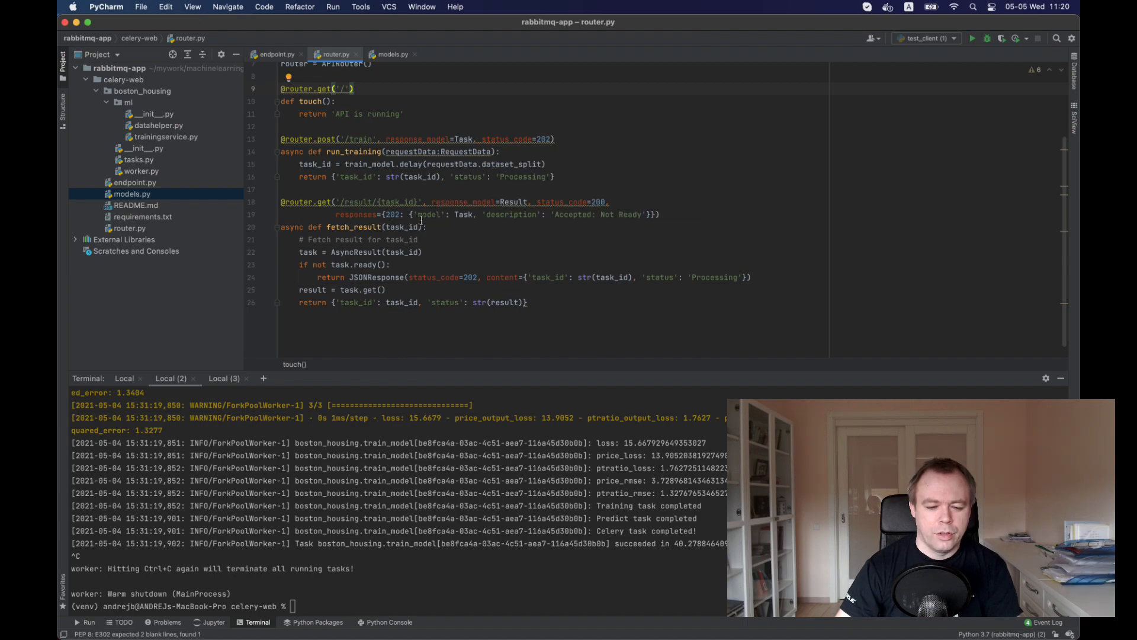
mouse_move(398, 151)
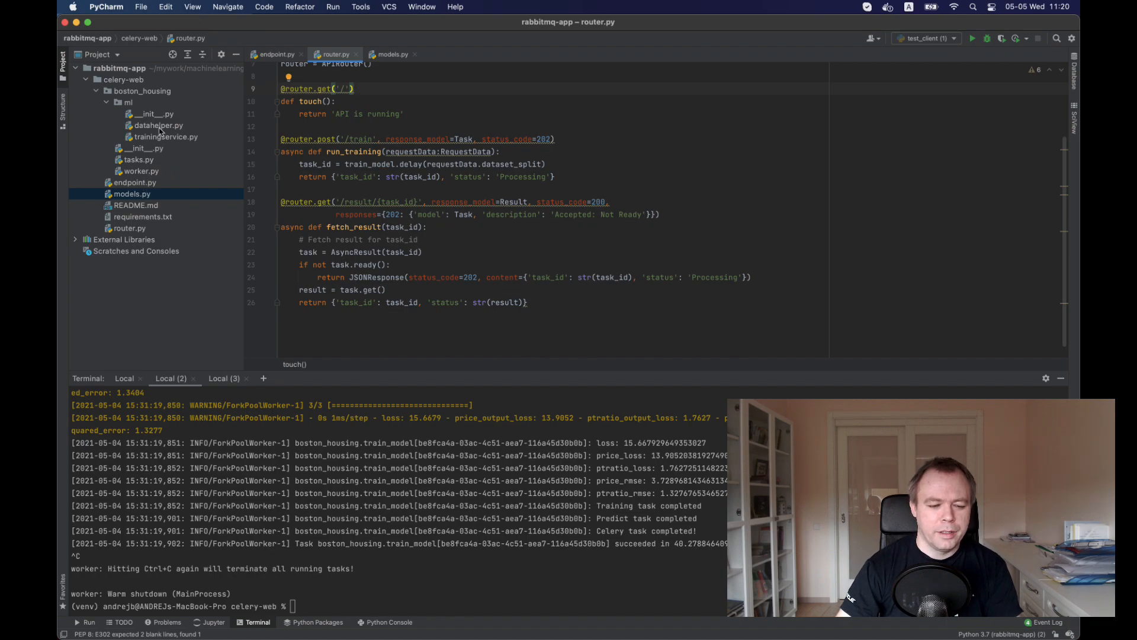
Open trainingservice.py and read run_training's dataset prep, fit, evaluation and predictions.
click(165, 136)
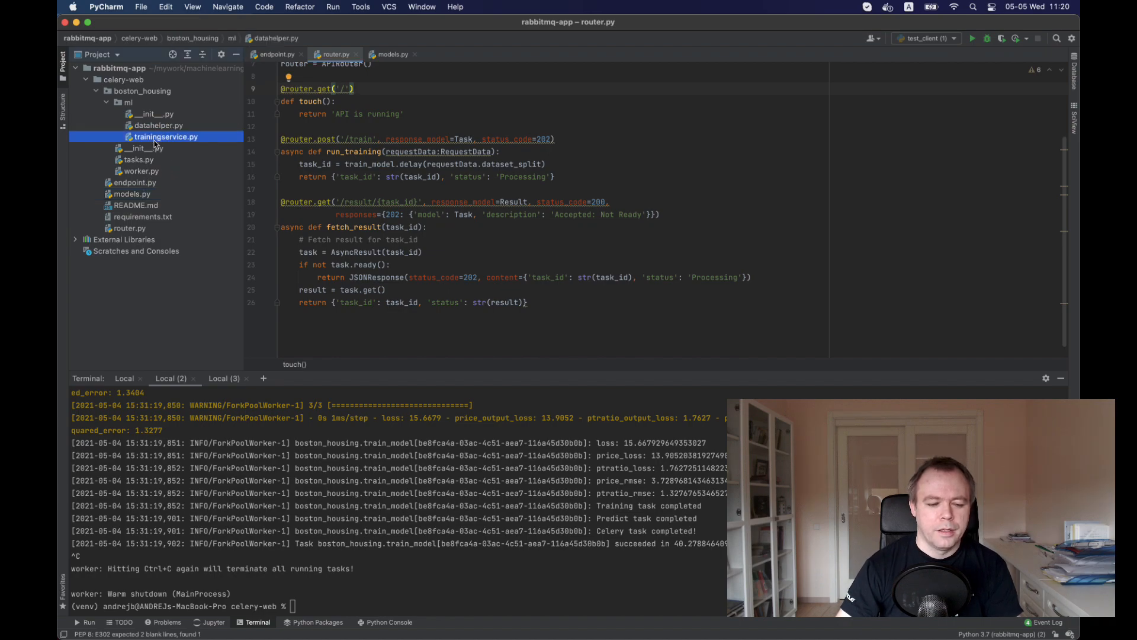
click(166, 136)
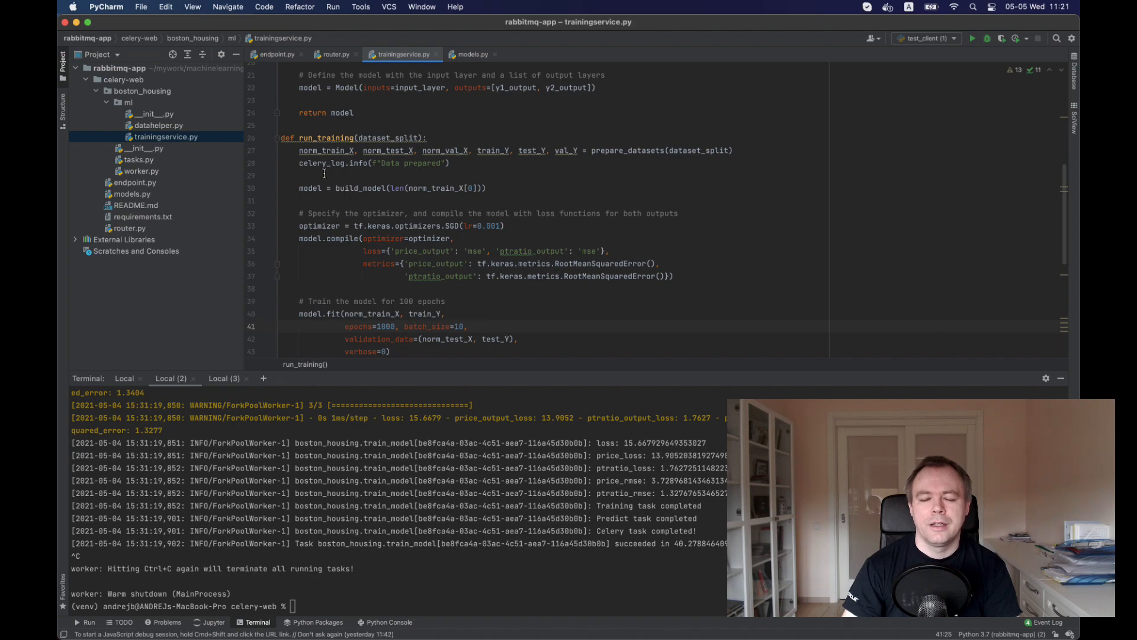
scroll(up, 3)
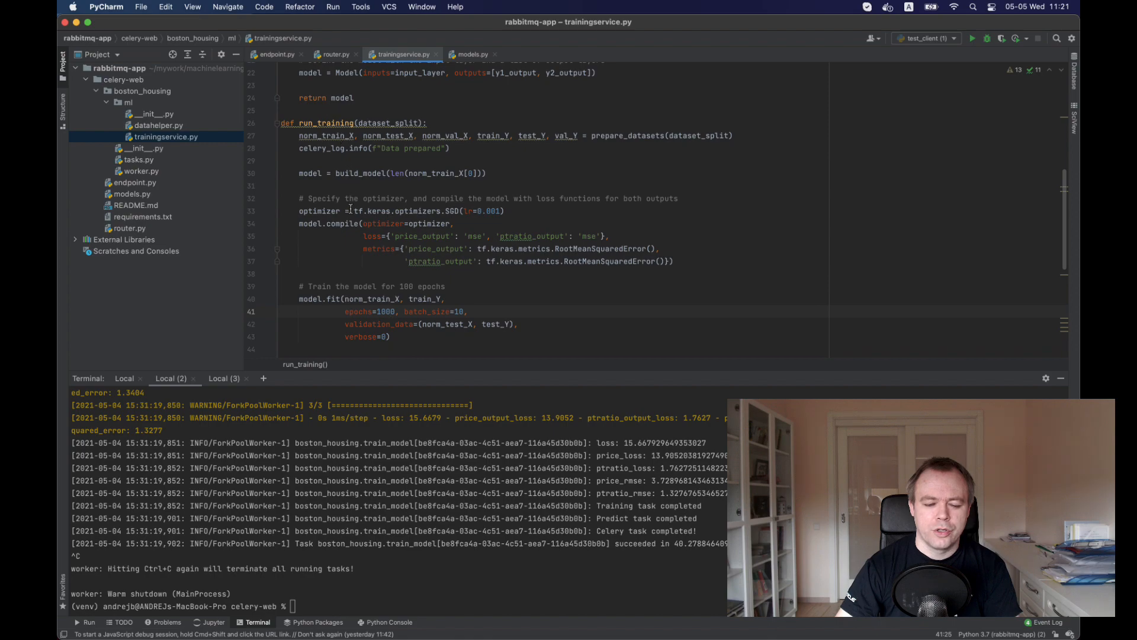
scroll(down, 3)
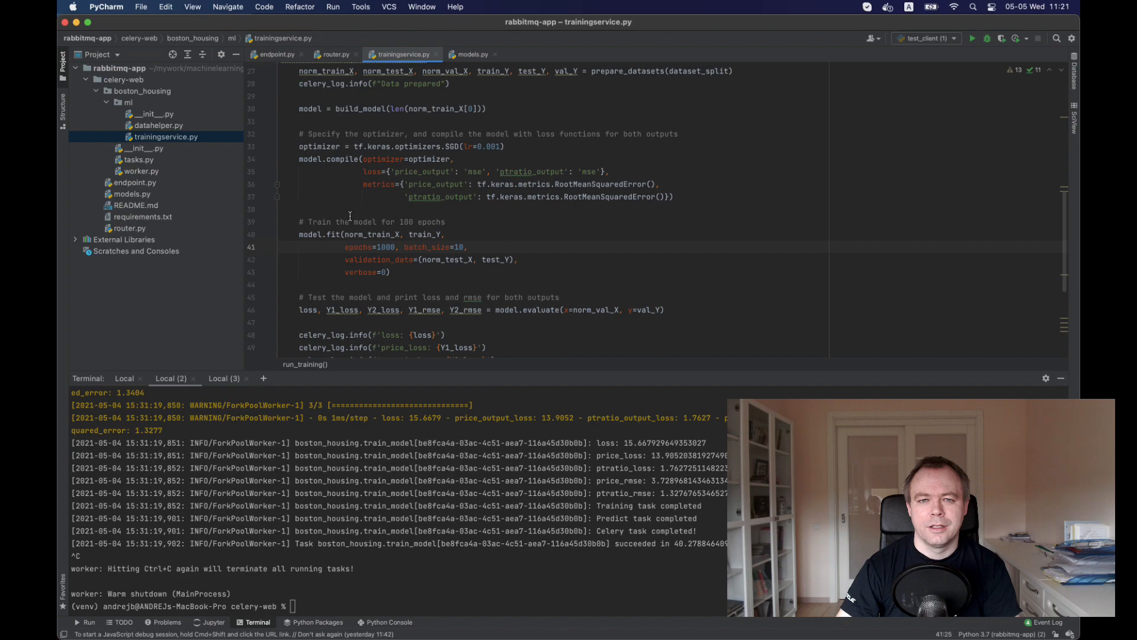
scroll(down, 3)
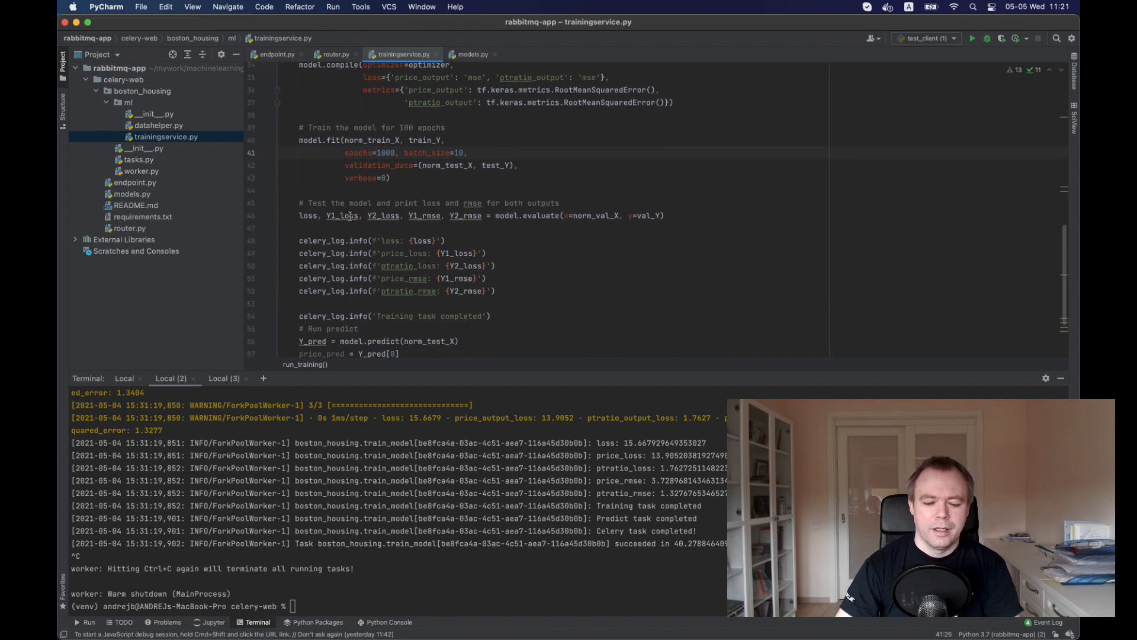
scroll(down, 3)
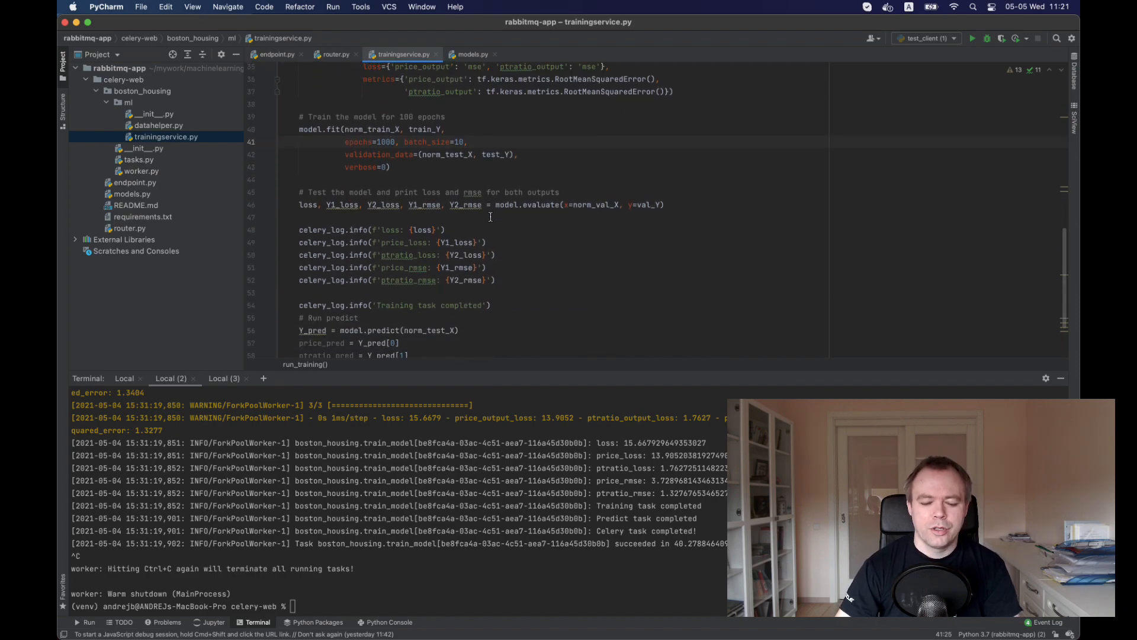
scroll(down, 3)
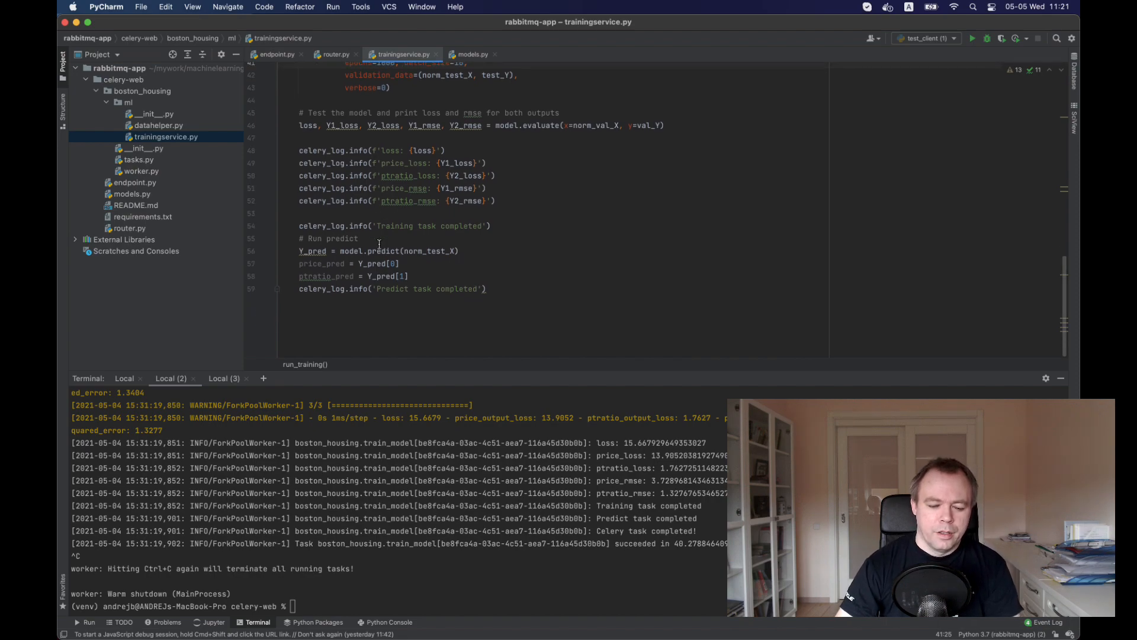
scroll(up, 3)
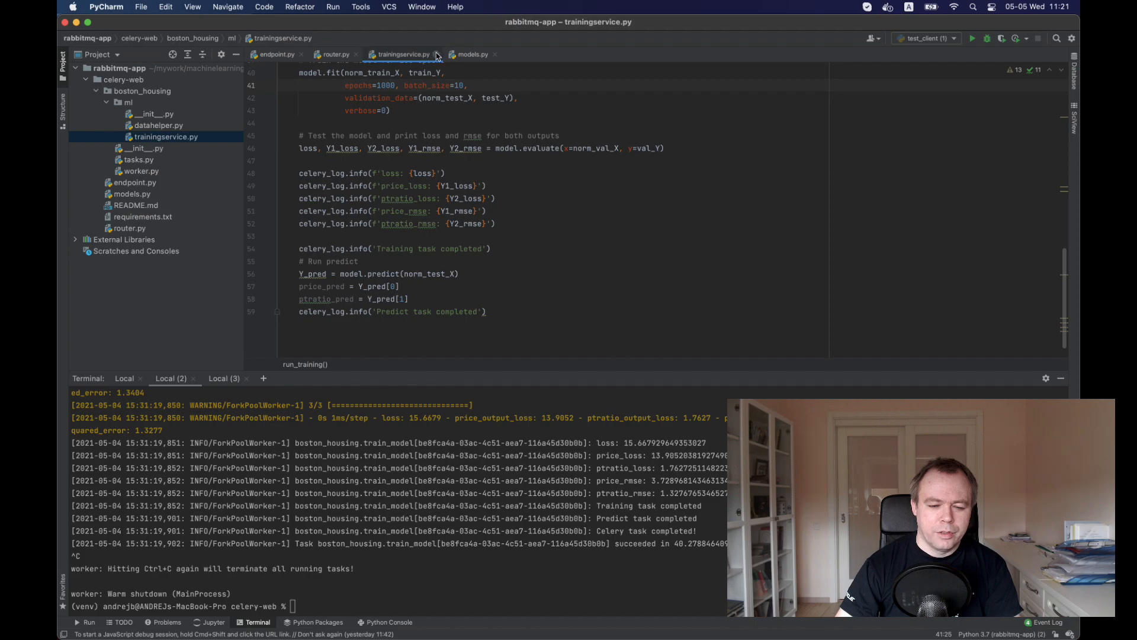
Close trainingservice.py, review worker.py's celery_web app config, then open tasks.py.
click(336, 54)
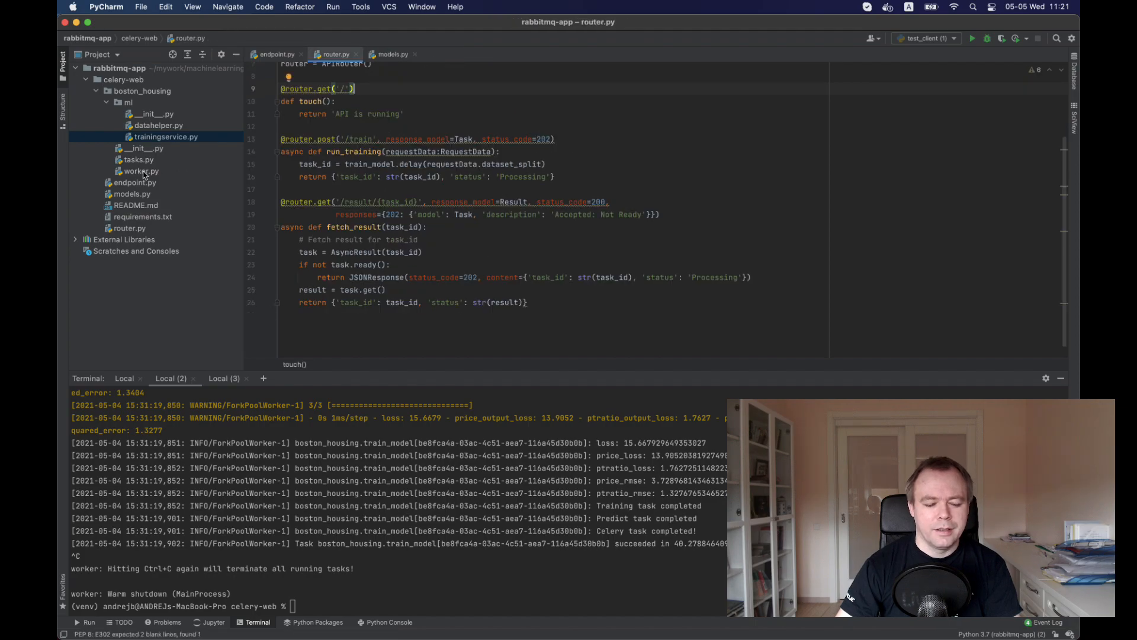
click(141, 171)
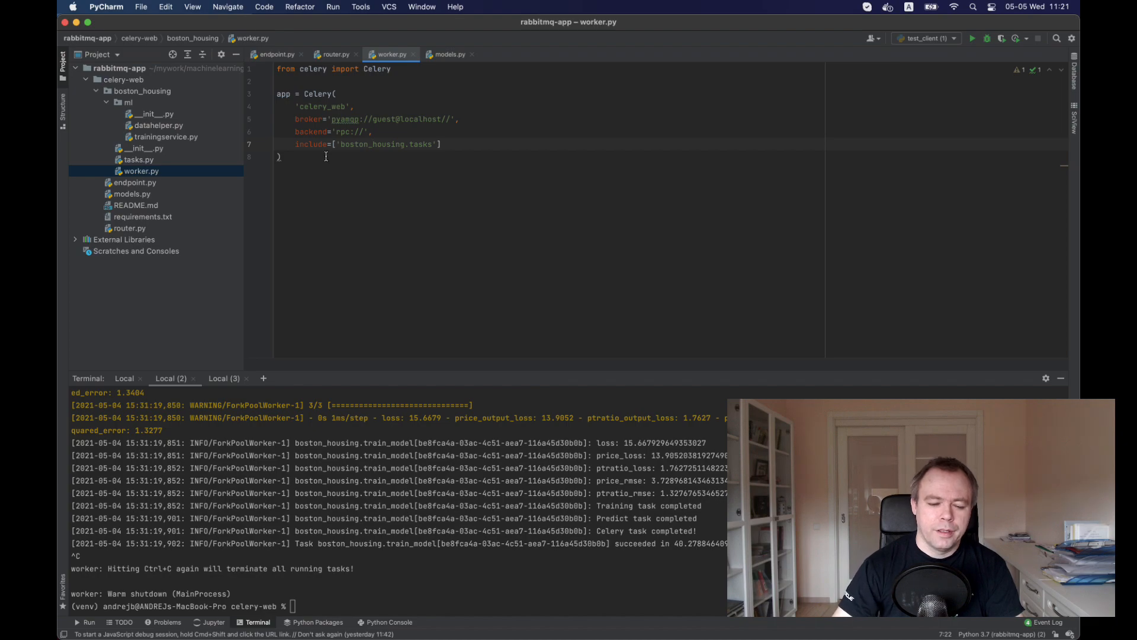
mouse_move(301, 119)
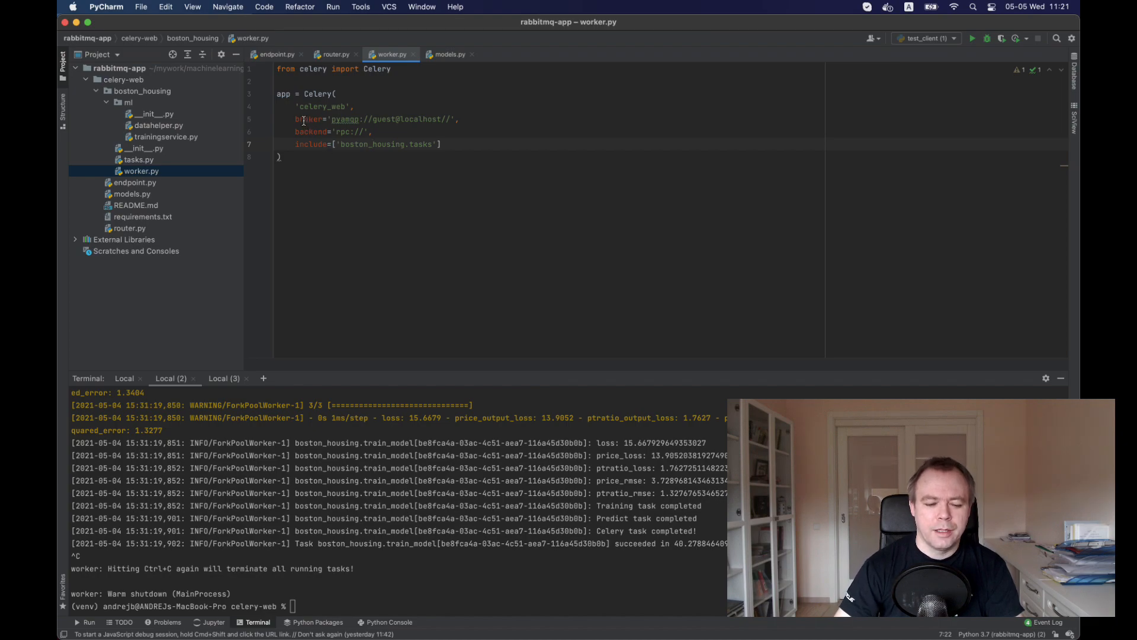
double_click(322, 106)
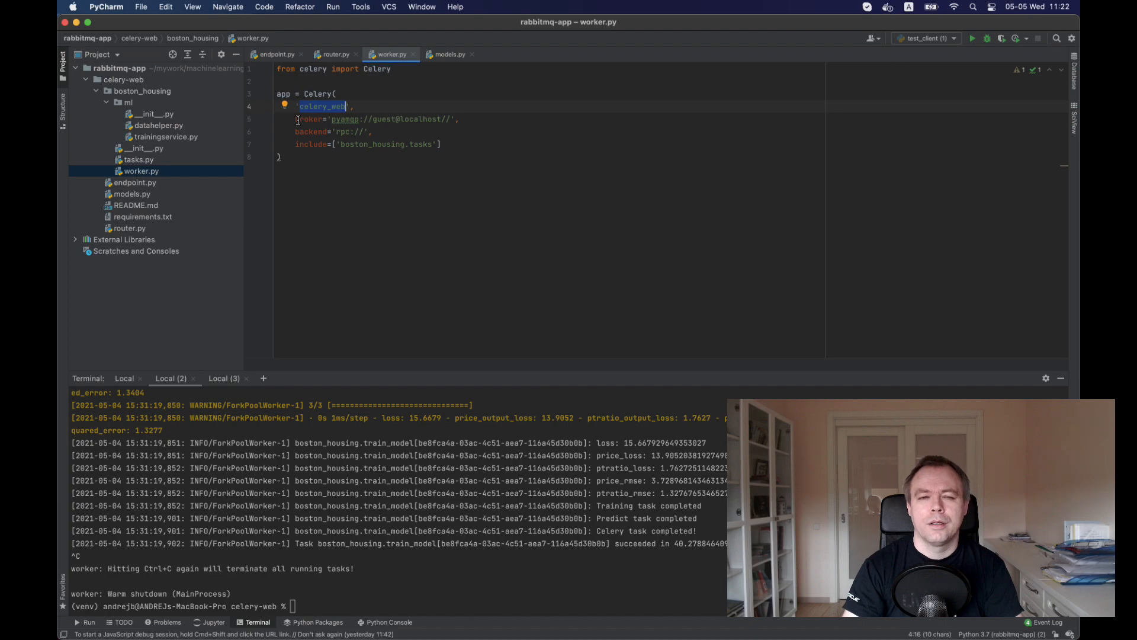
mouse_move(382, 135)
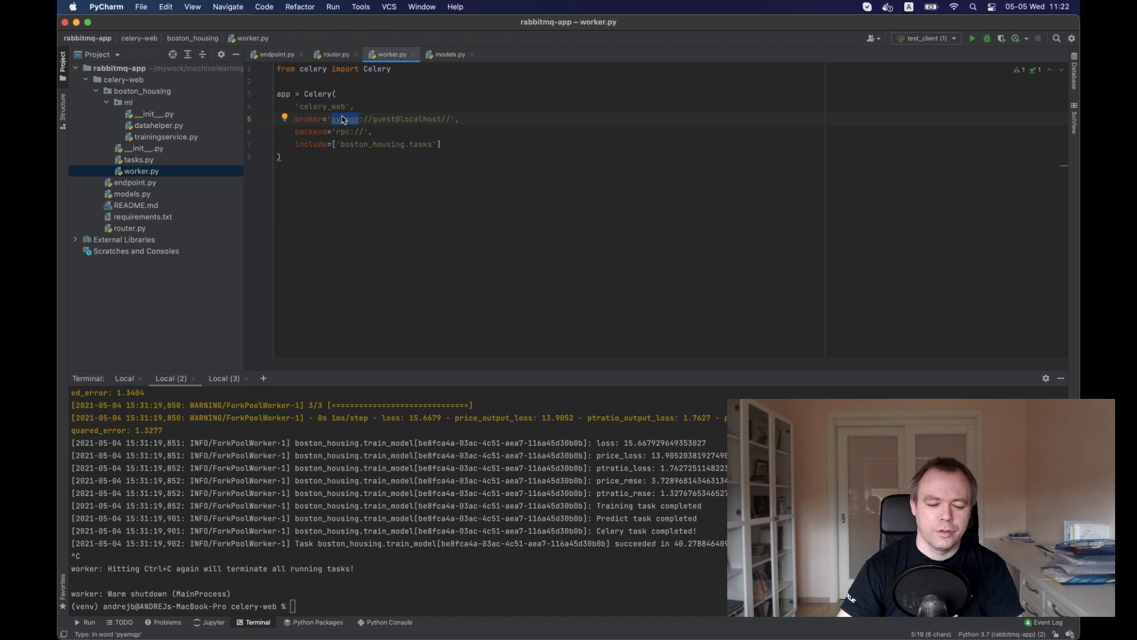
click(312, 132)
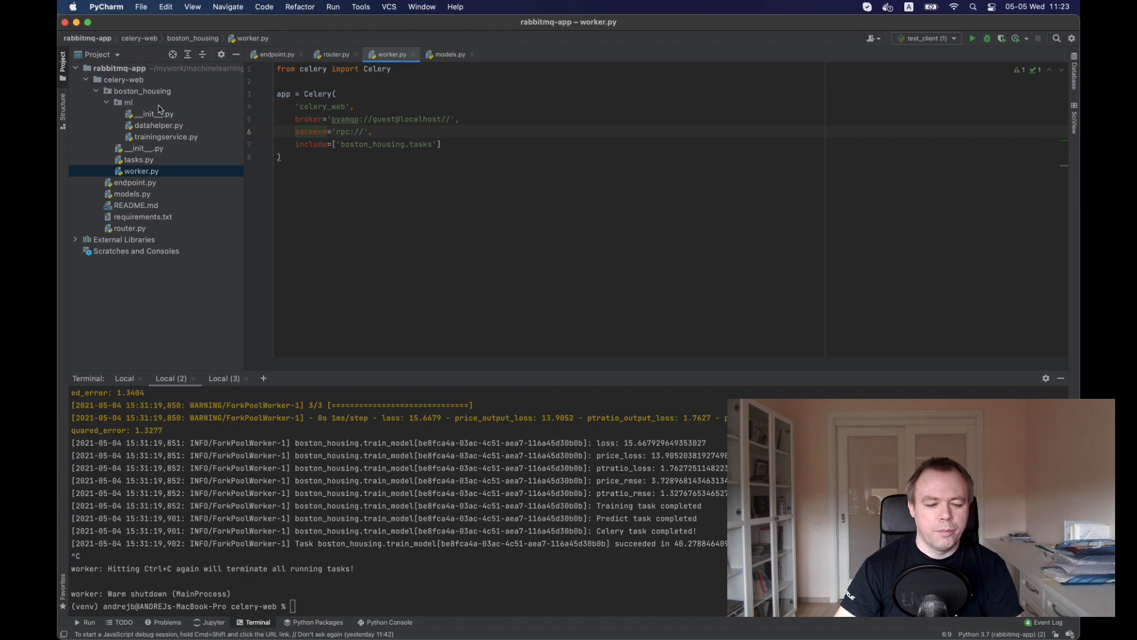
mouse_move(182, 178)
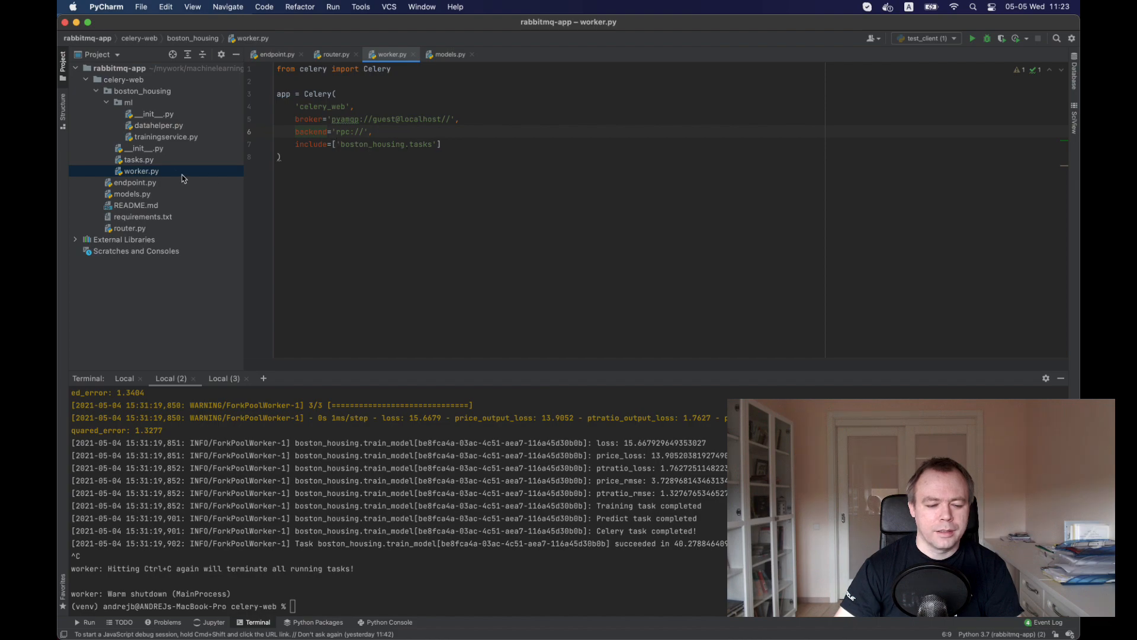
mouse_move(138, 160)
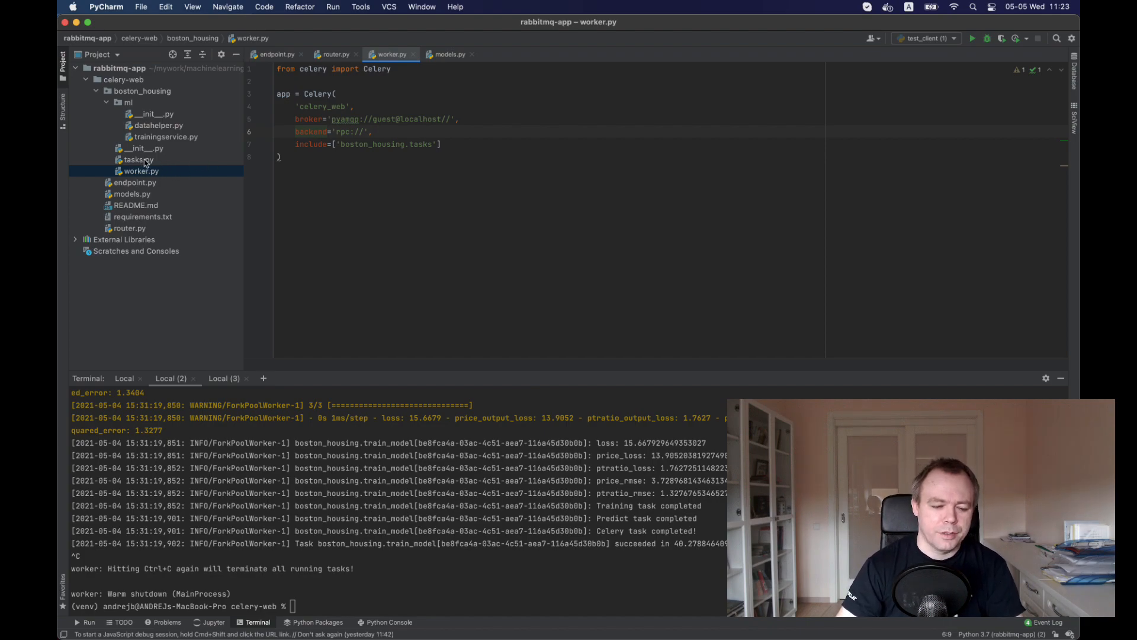
click(138, 159)
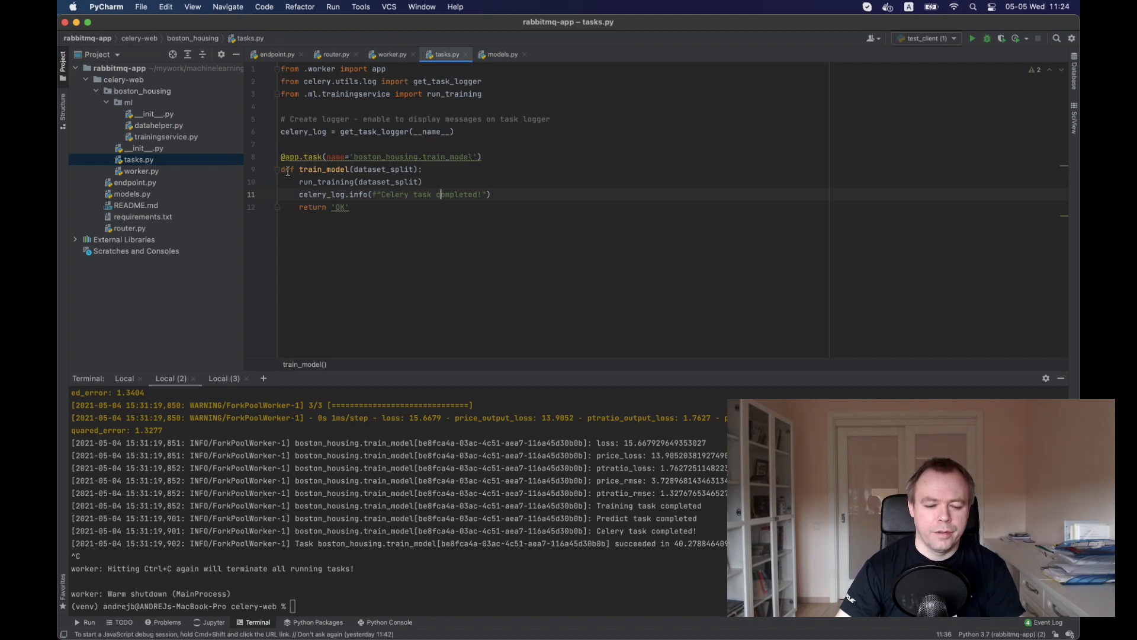
Highlight the train_model task in tasks.py, then switch to endpoint.py.
double_click(312, 169)
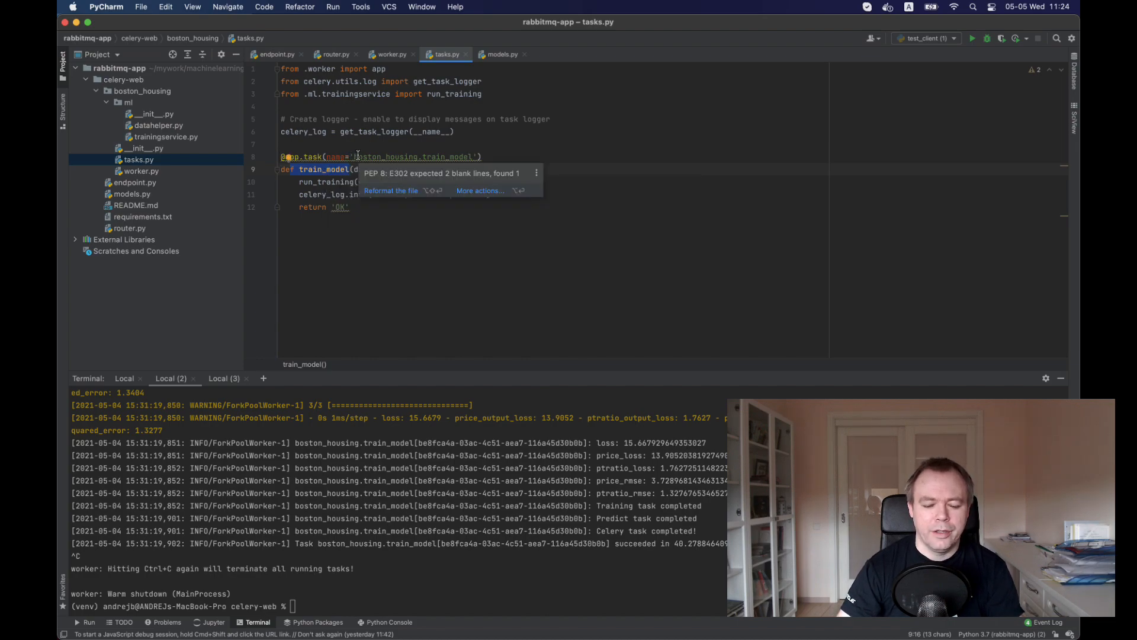
mouse_move(394, 157)
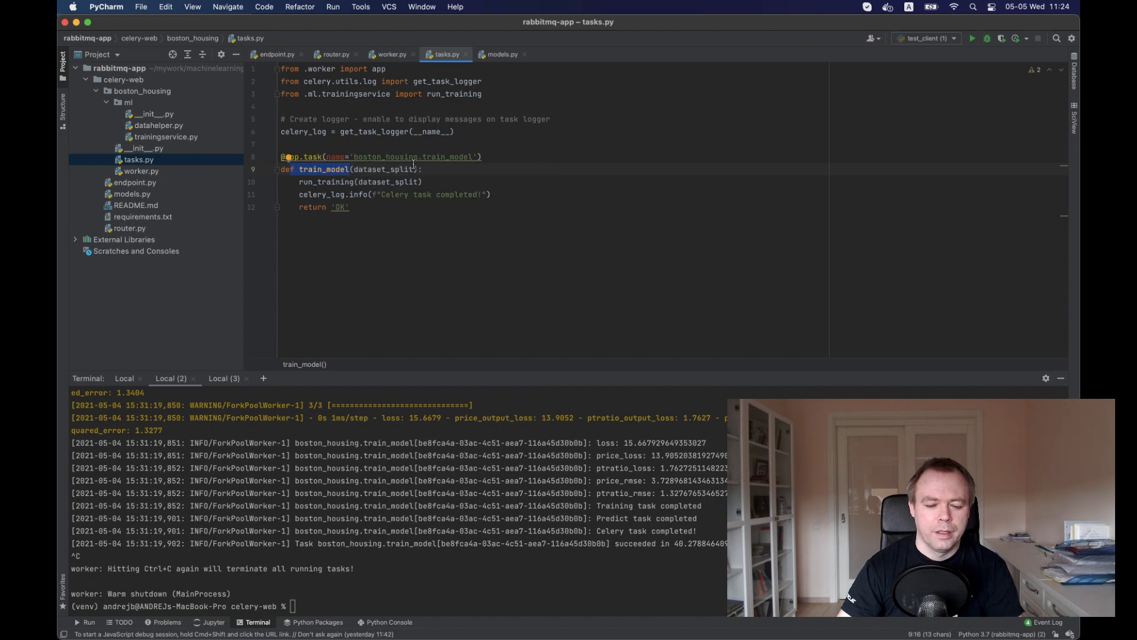
mouse_move(413, 156)
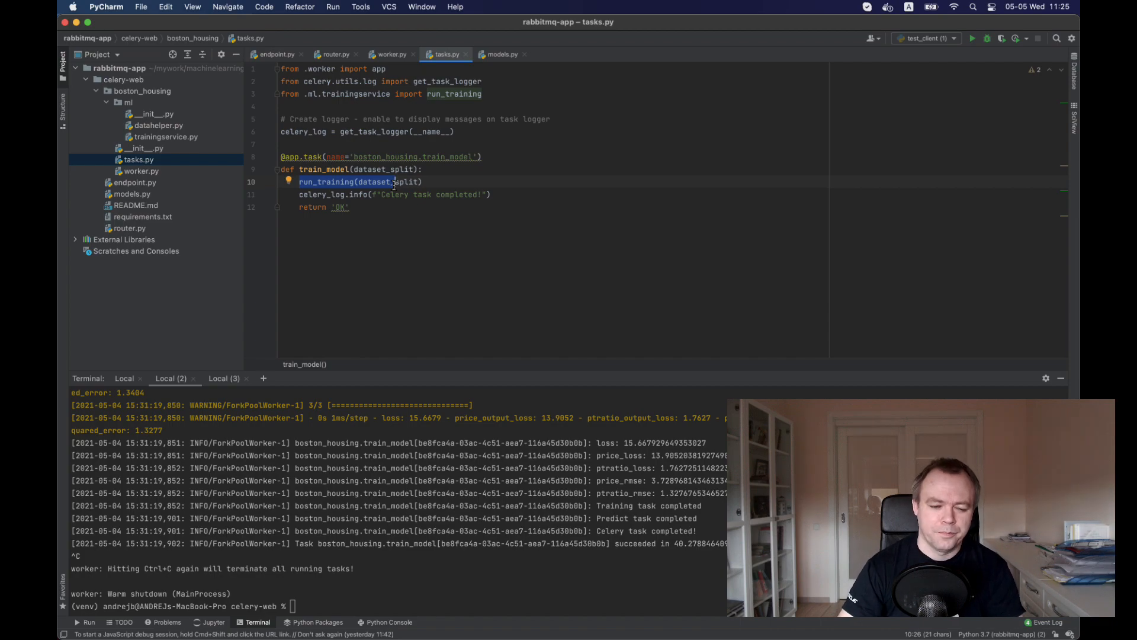
click(275, 54)
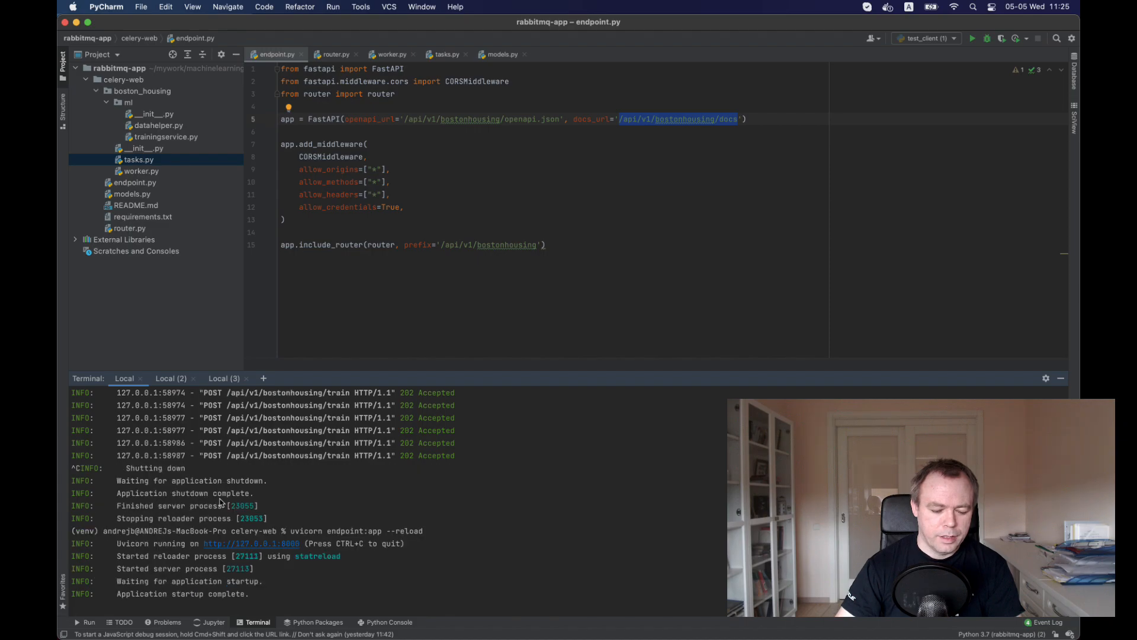
Restart the worker in Local (2) with celery -A boston_housing.worker worker --loglevel=INFO.
click(171, 378)
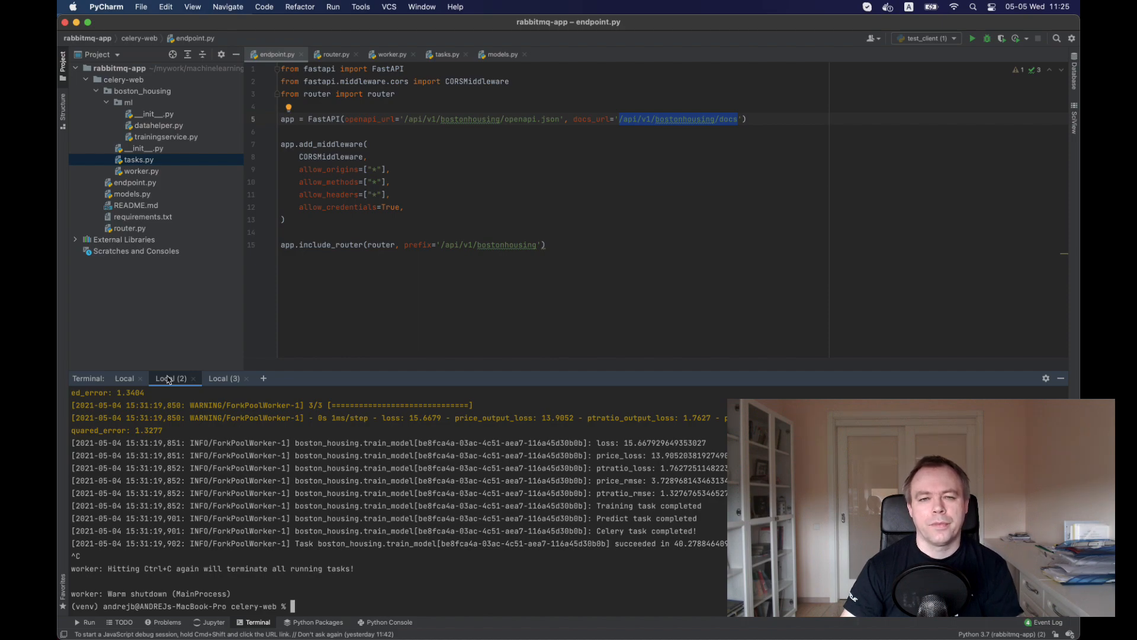
text(celery -A boston_housing.worker worker --loglevel=INFO)
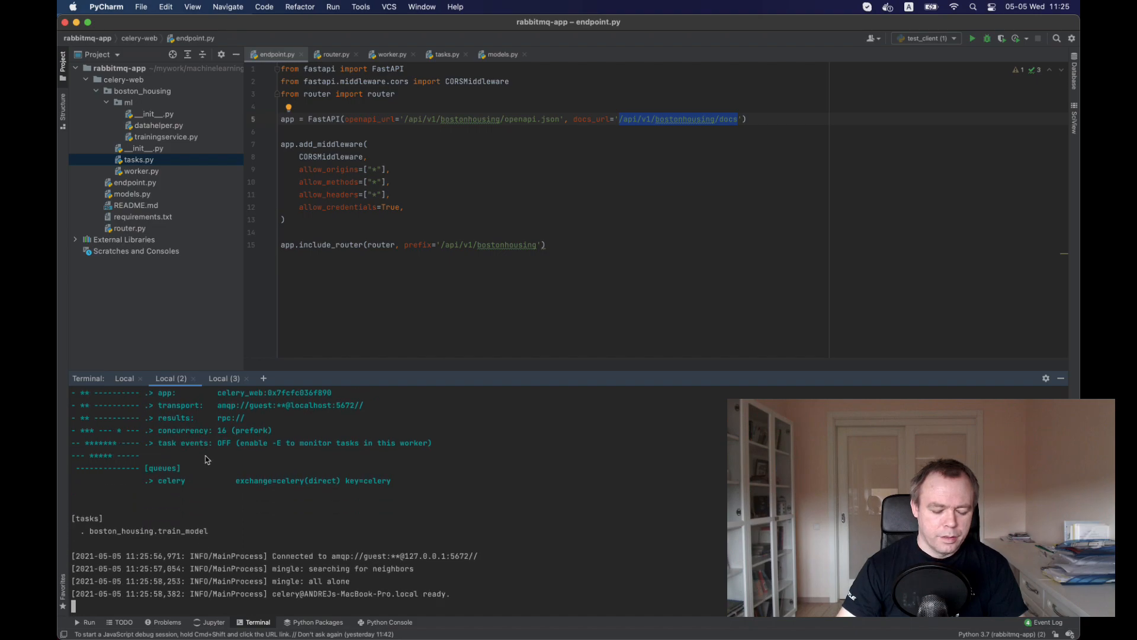
mouse_move(169, 437)
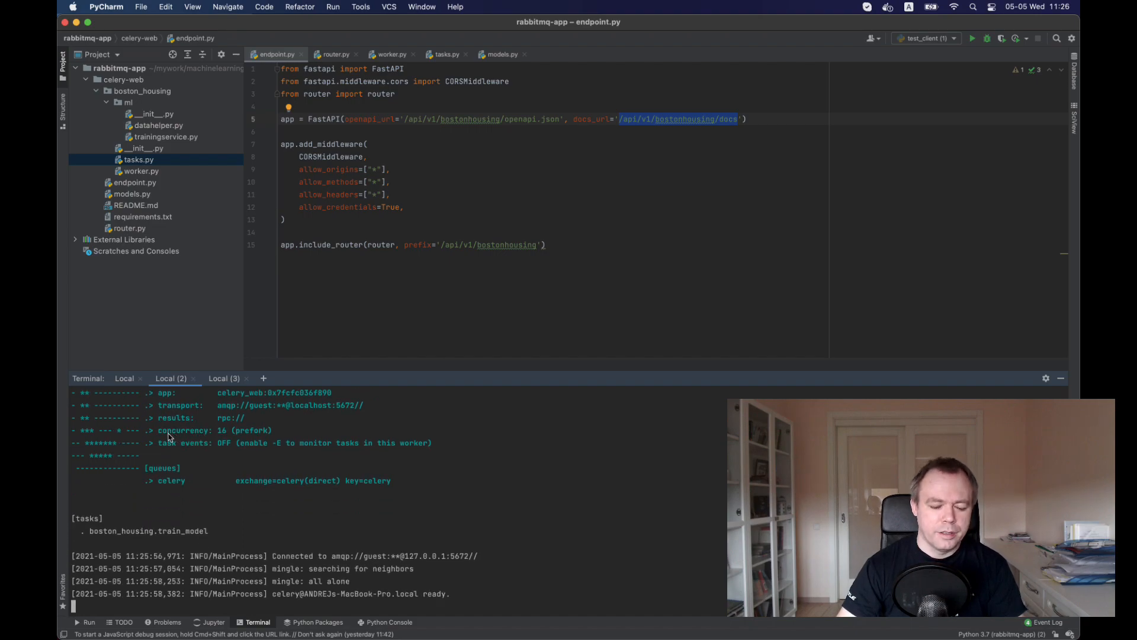
mouse_move(234, 434)
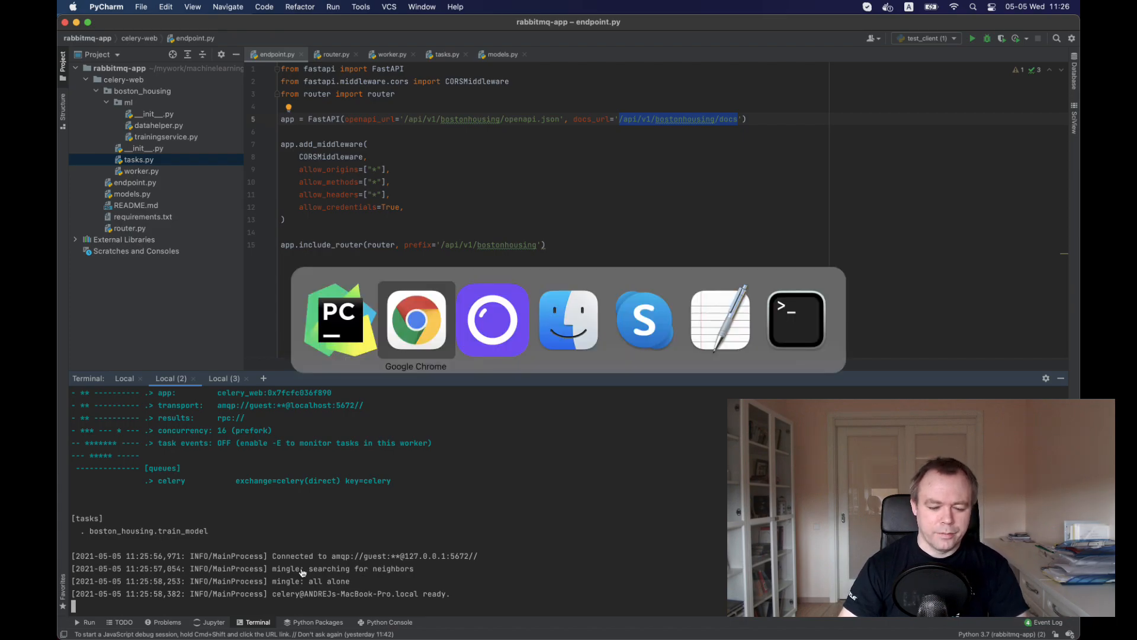
Load the boston housing Swagger docs in a new Chrome window.
click(416, 319)
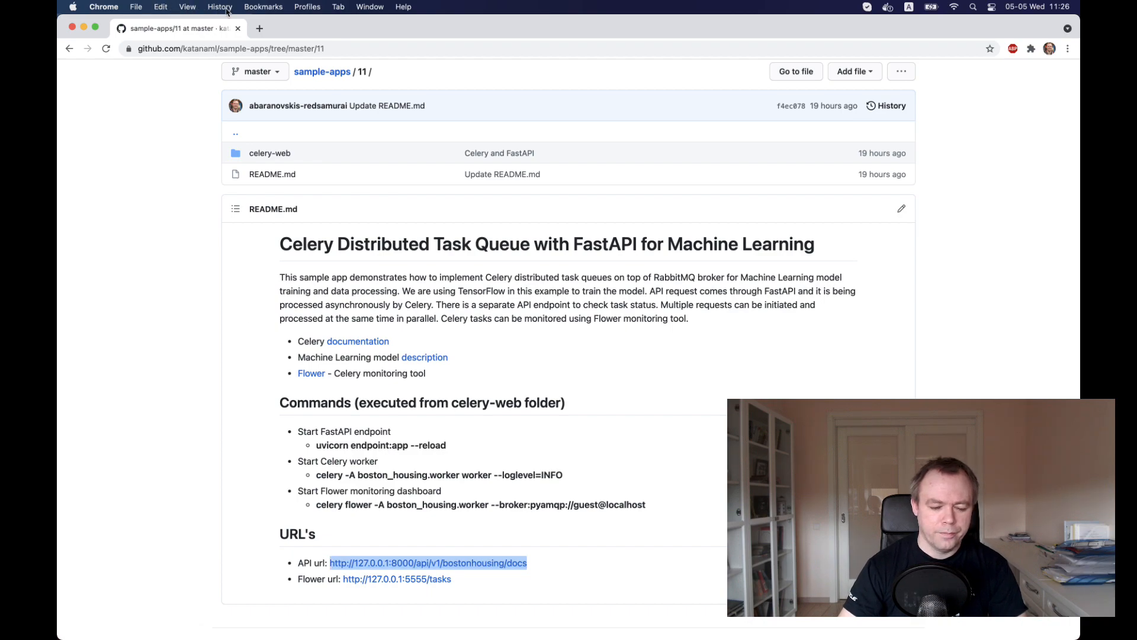
mouse_move(136, 6)
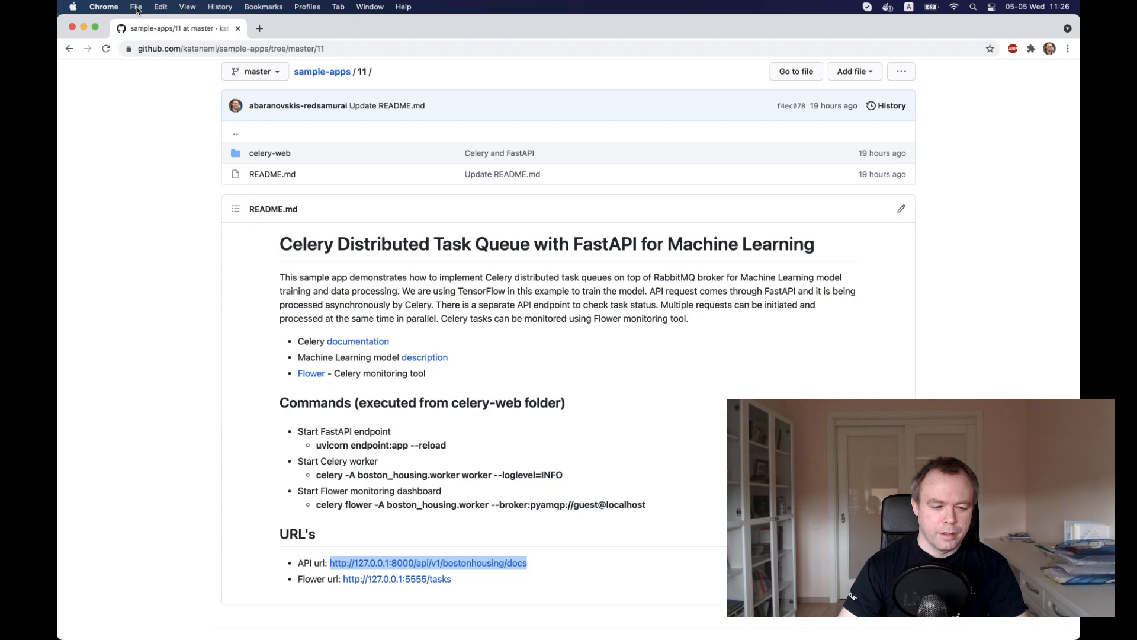
click(135, 6)
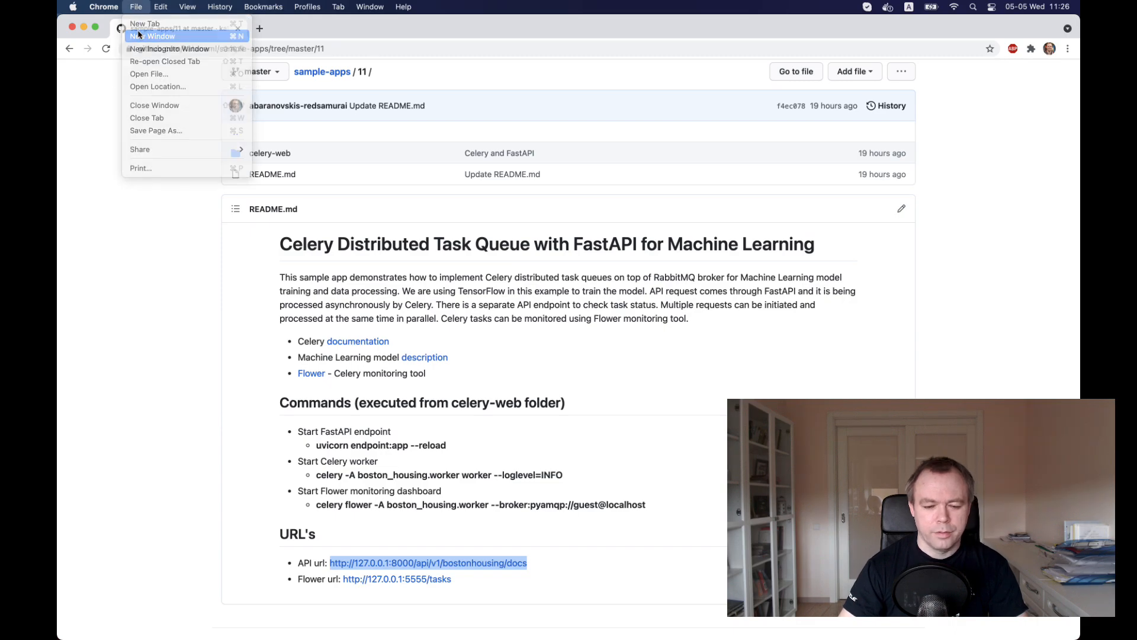
click(145, 23)
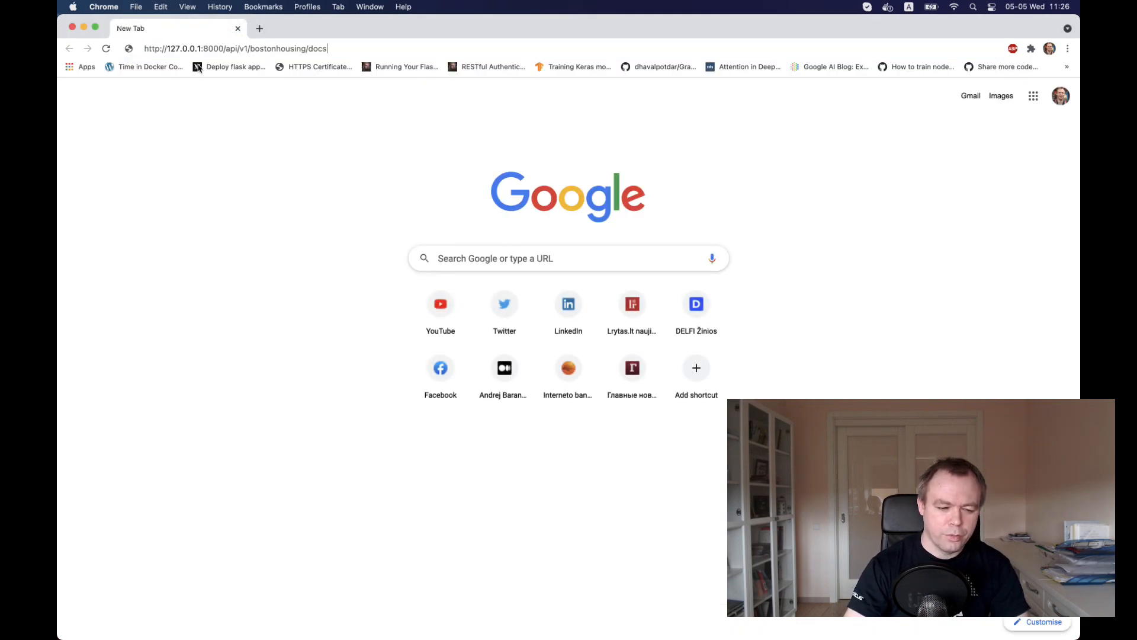
key(Return)
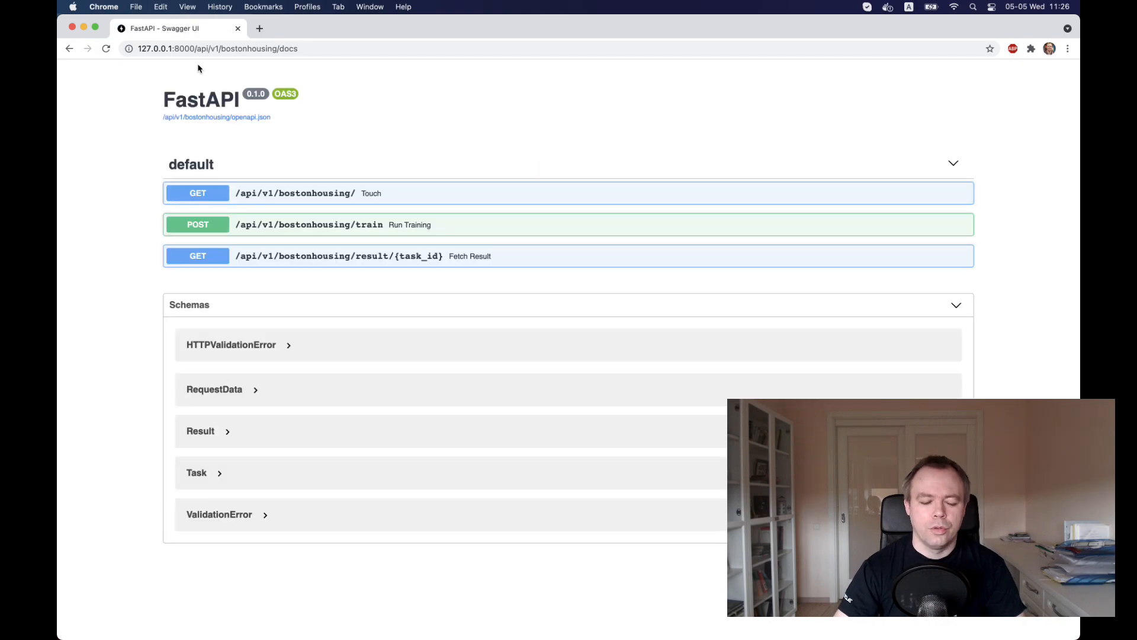
mouse_move(932, 159)
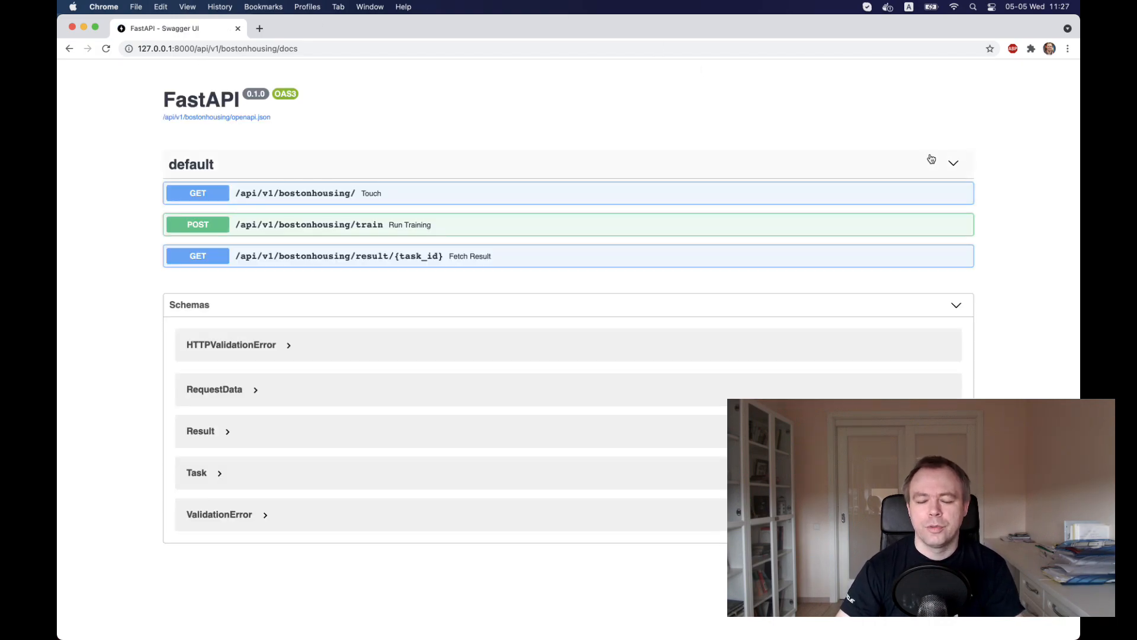
mouse_move(996, 164)
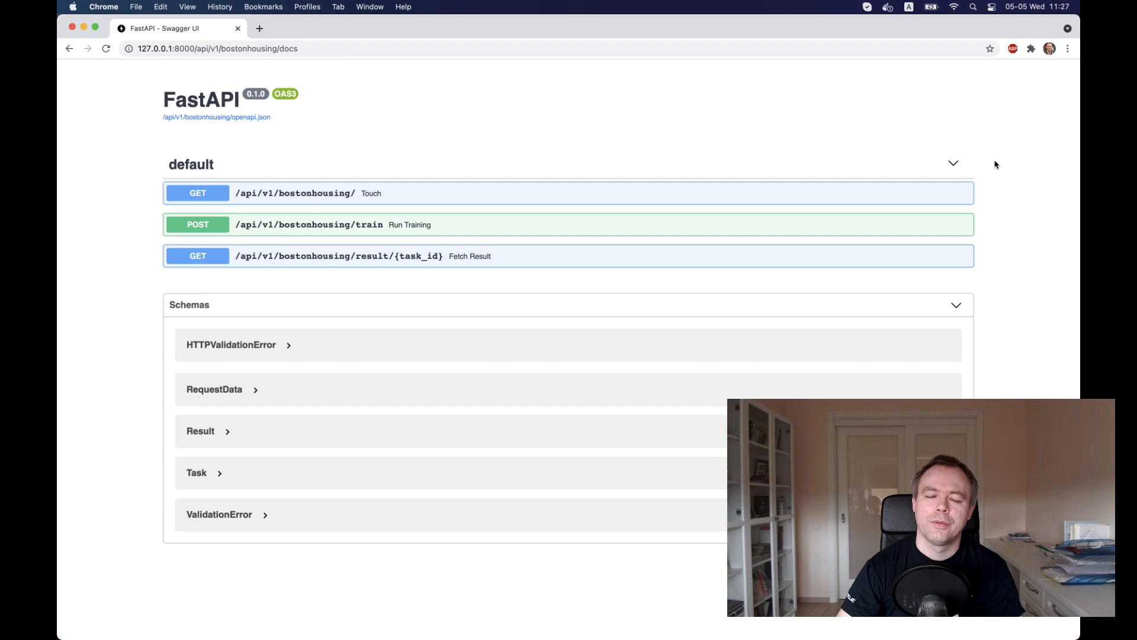
mouse_move(1076, 158)
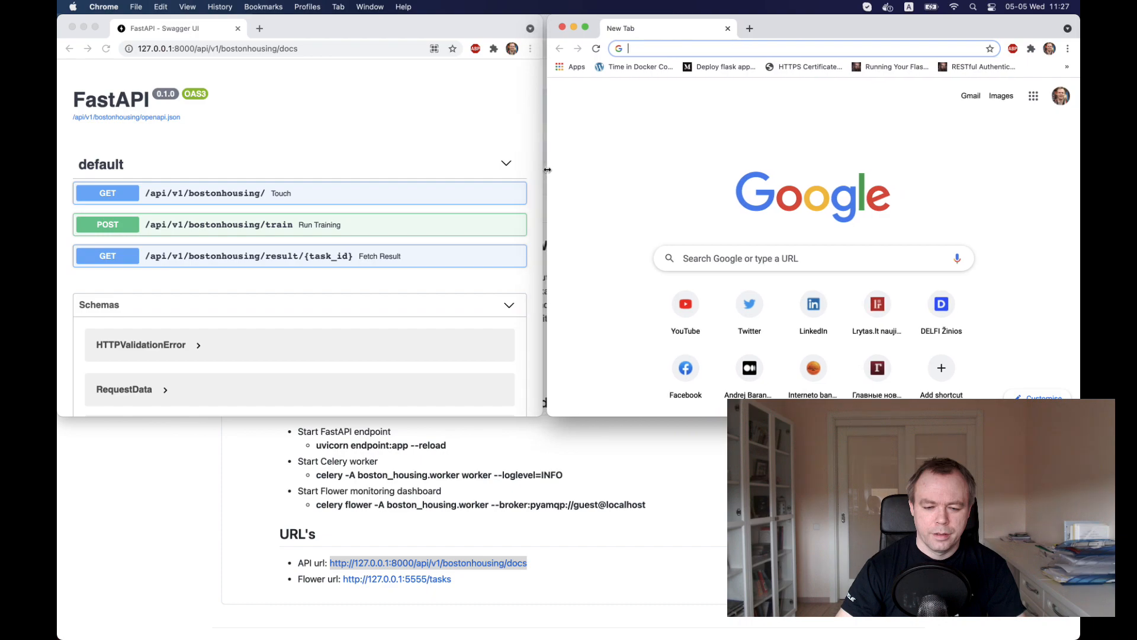
text(http://127.0.0.1:8000/api/v1/bostonhousing/docs)
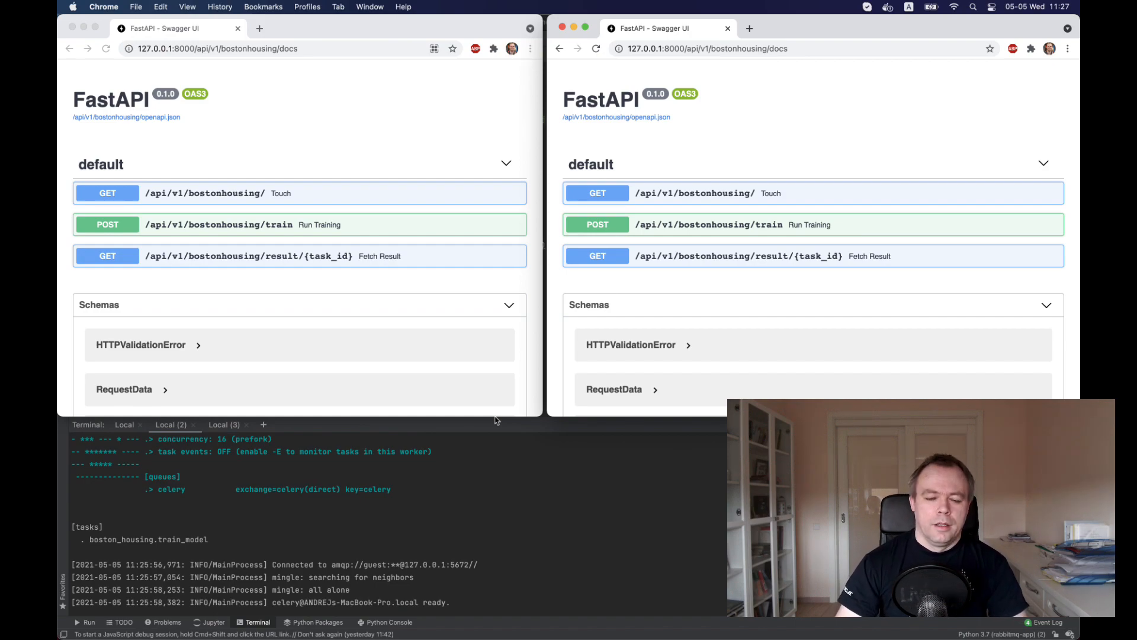
mouse_move(286, 193)
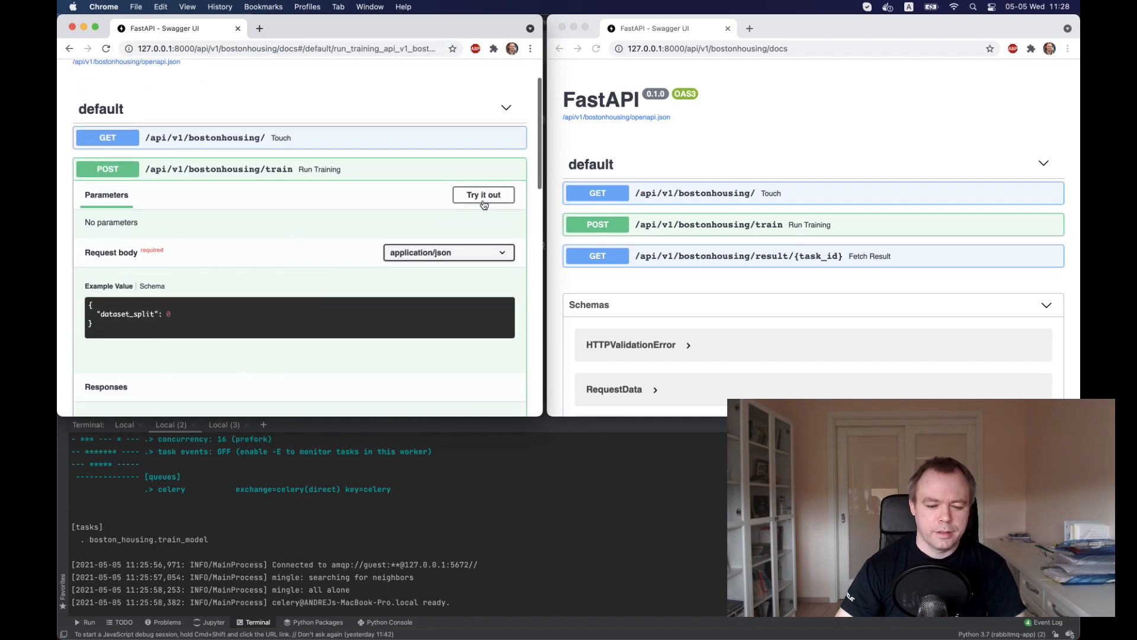
Set the POST /train body's dataset_split to 0.2 and expand GET /result/{task_id}.
click(483, 195)
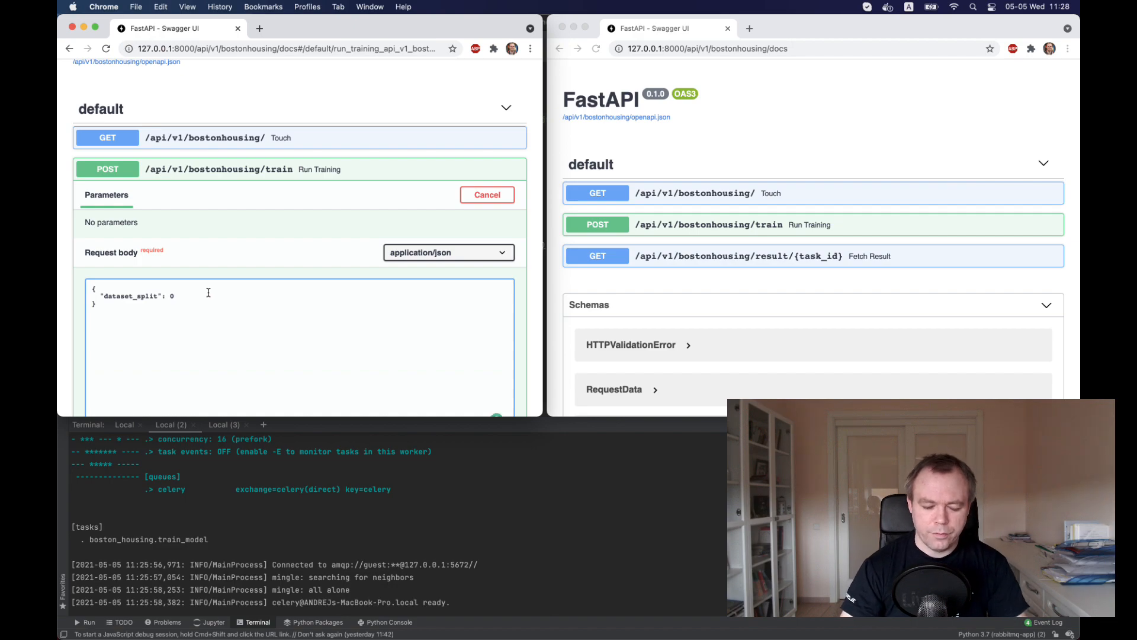
text(.2)
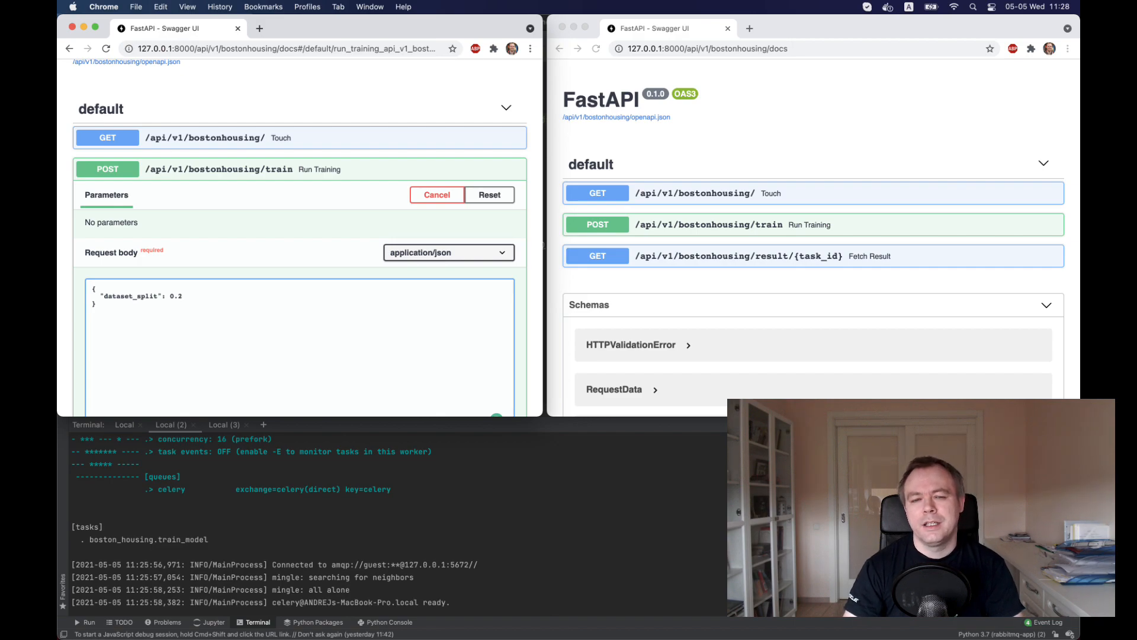
click(183, 295)
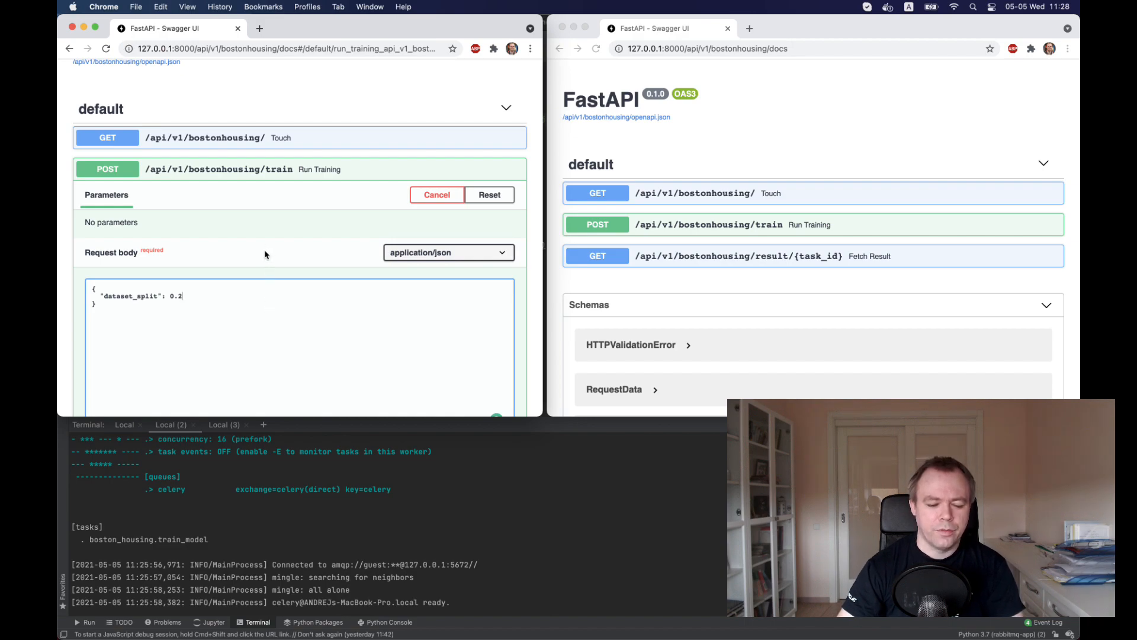
scroll(down, 3)
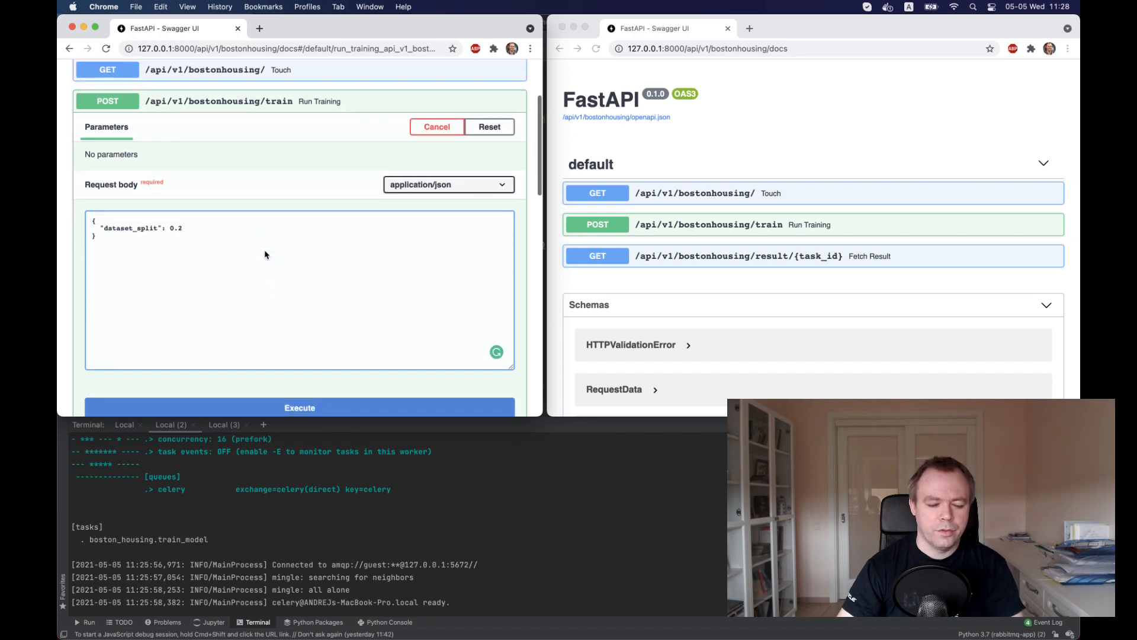
scroll(down, 3)
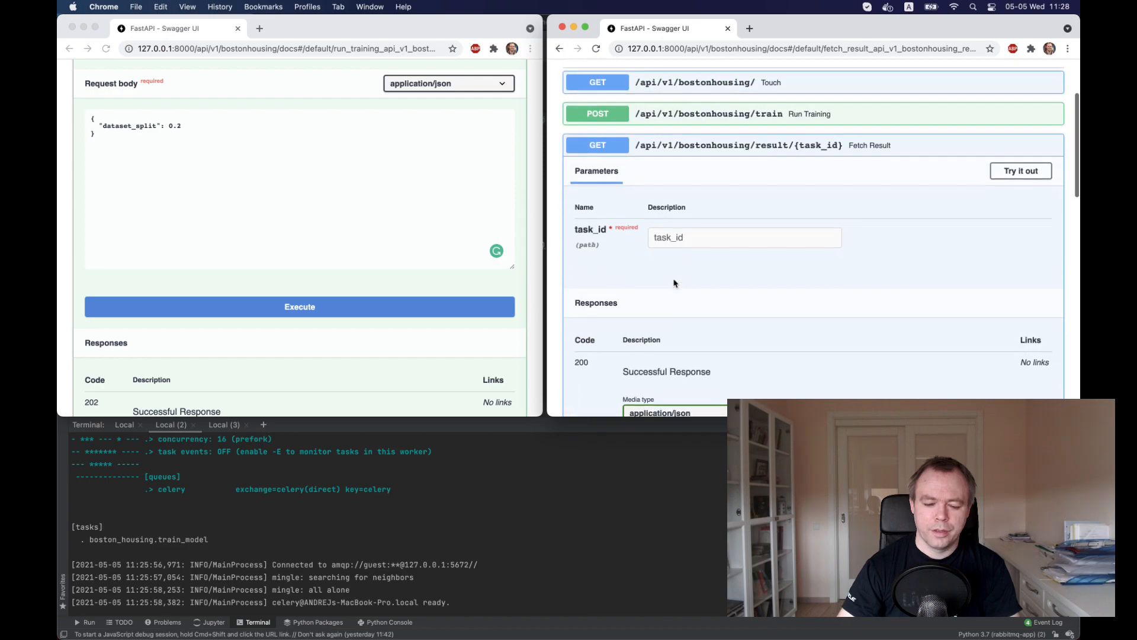
Execute the training request and select the returned task_id from the 202 response.
scroll(down, 3)
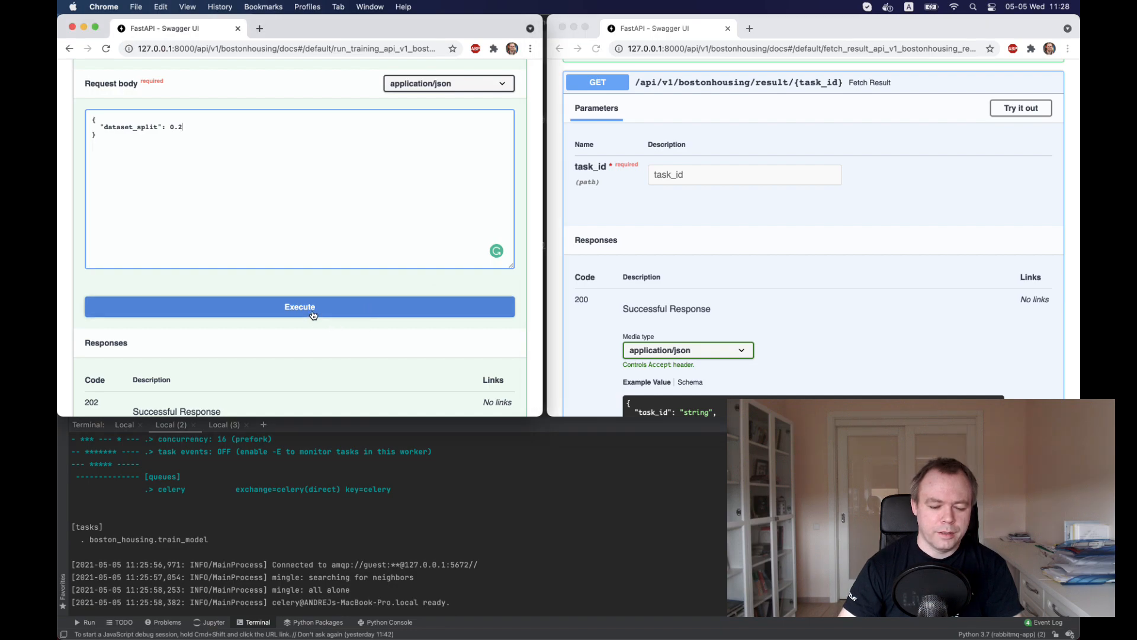
click(300, 306)
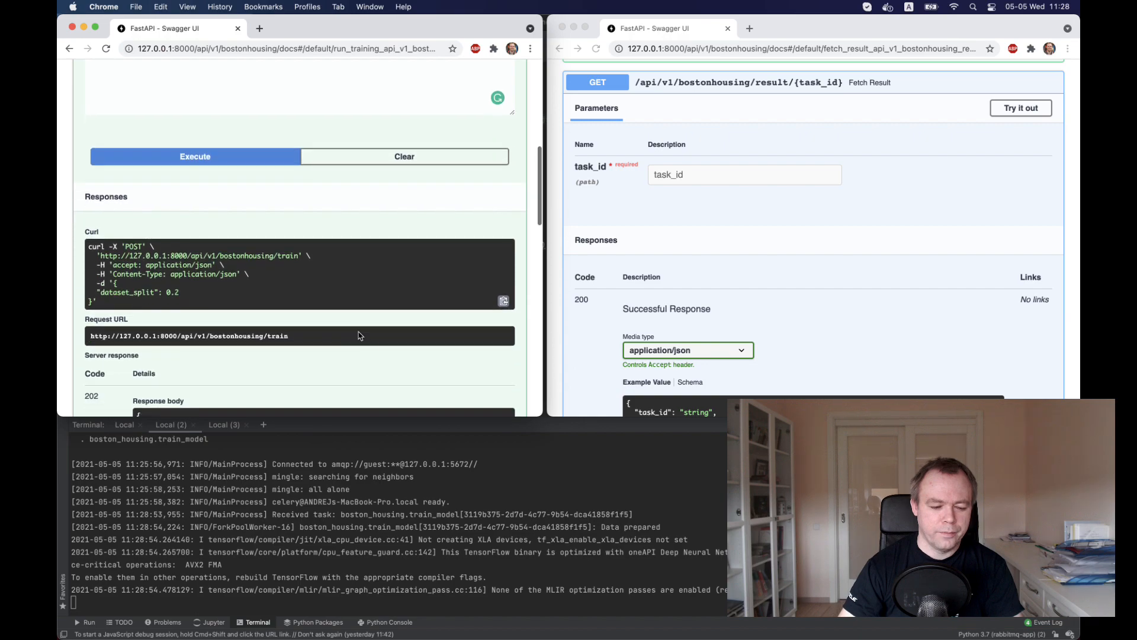
scroll(down, 3)
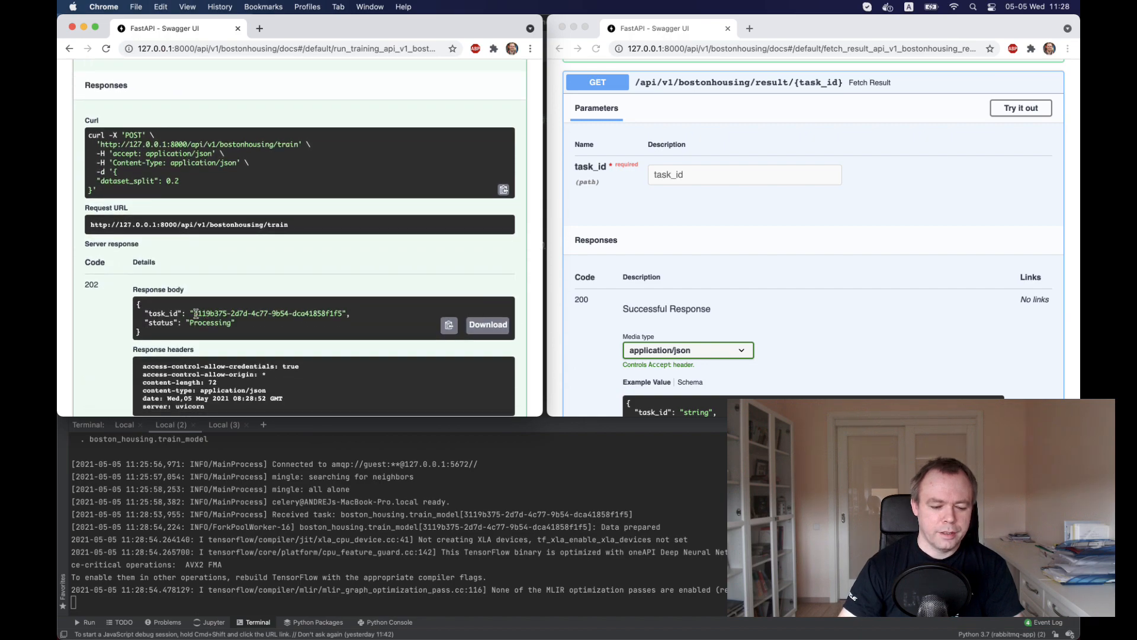
double_click(247, 313)
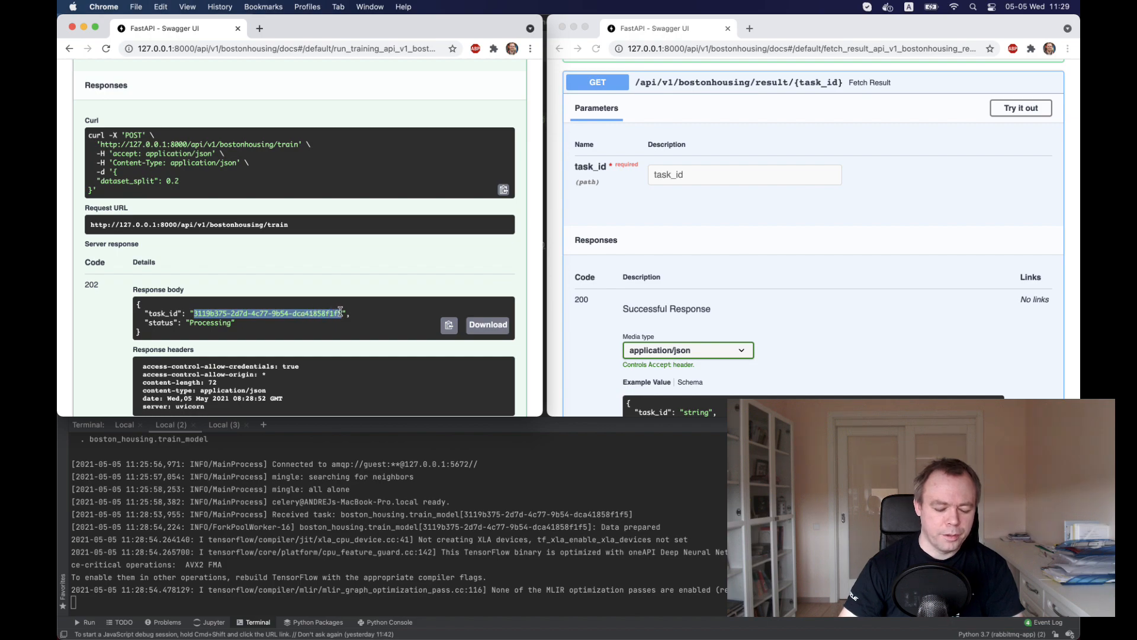
mouse_move(655, 187)
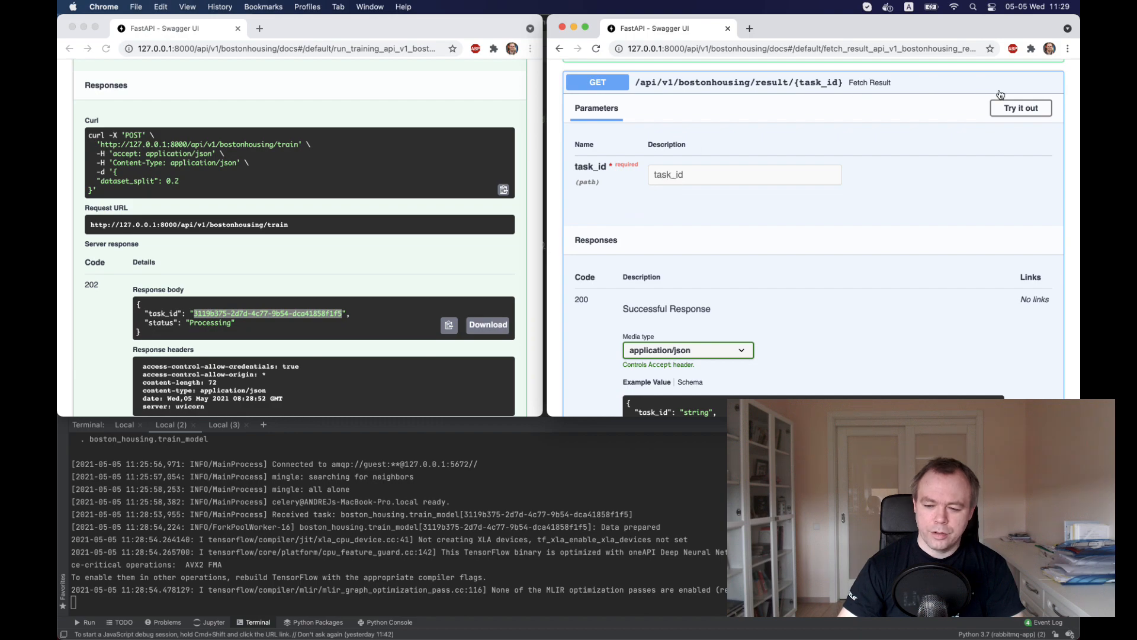
Enable Try it out on the GET /result/{task_id} endpoint and scroll to its parameters.
click(1020, 107)
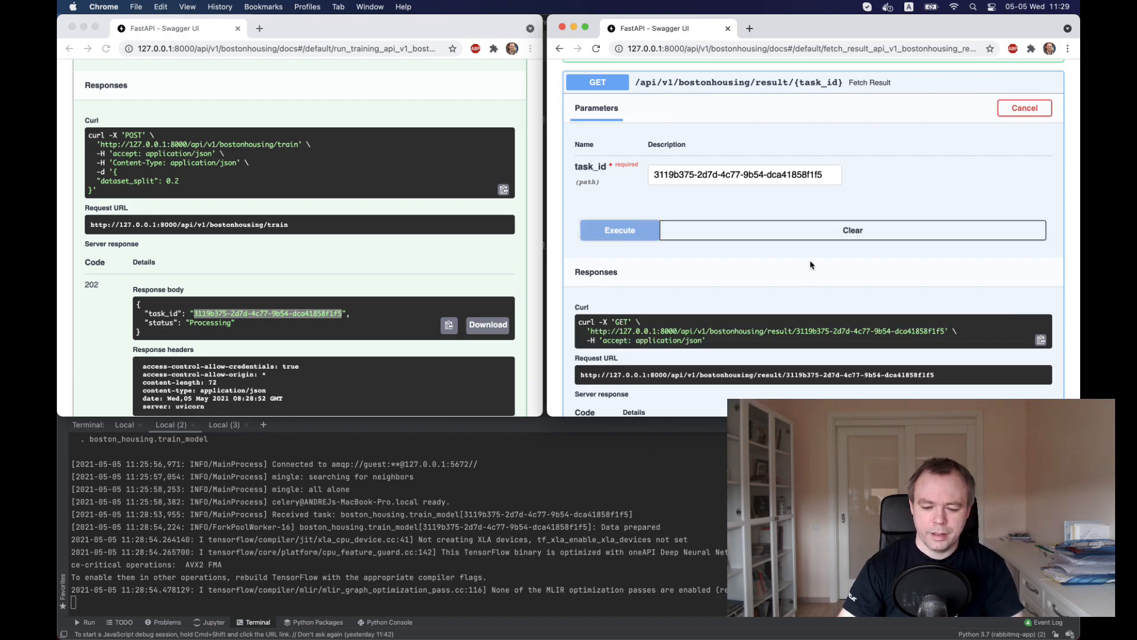
scroll(down, 3)
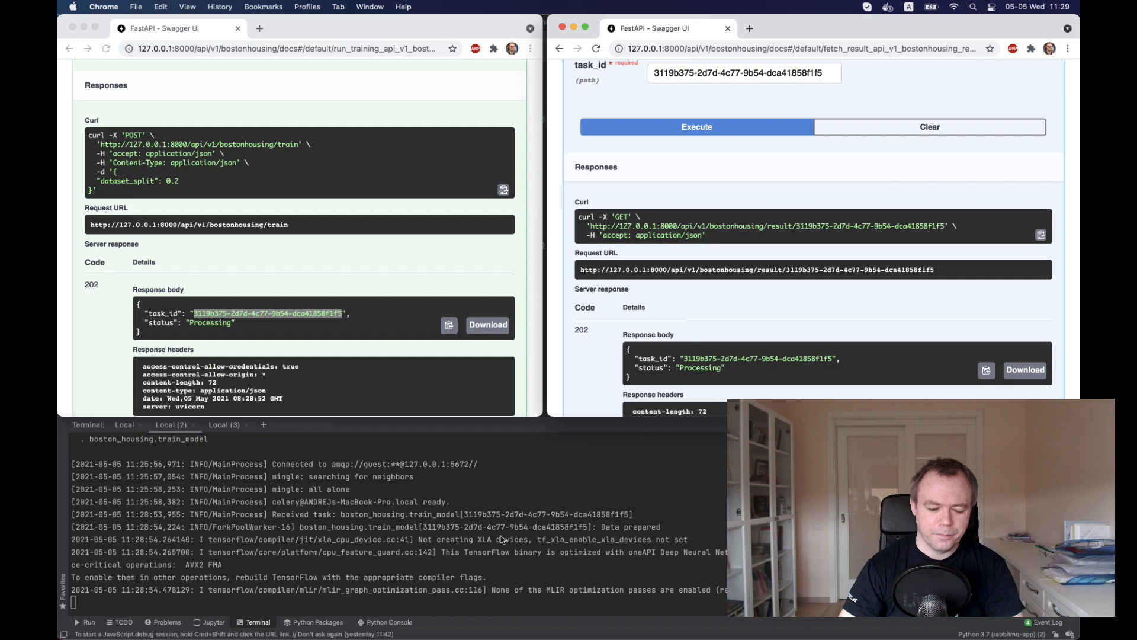
mouse_move(278, 521)
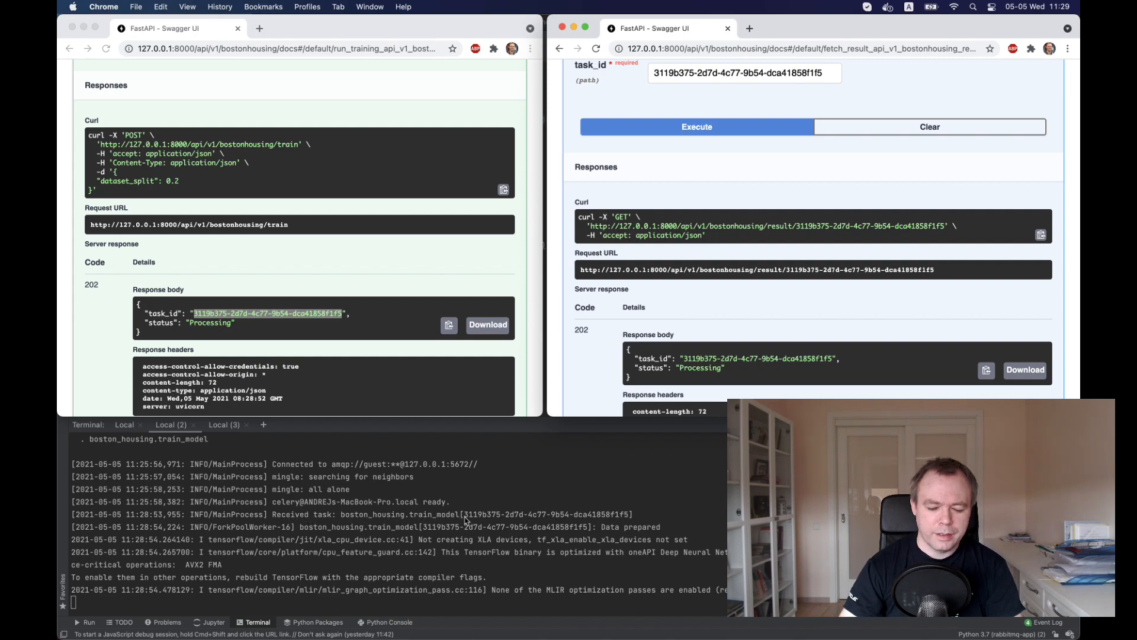
mouse_move(294, 422)
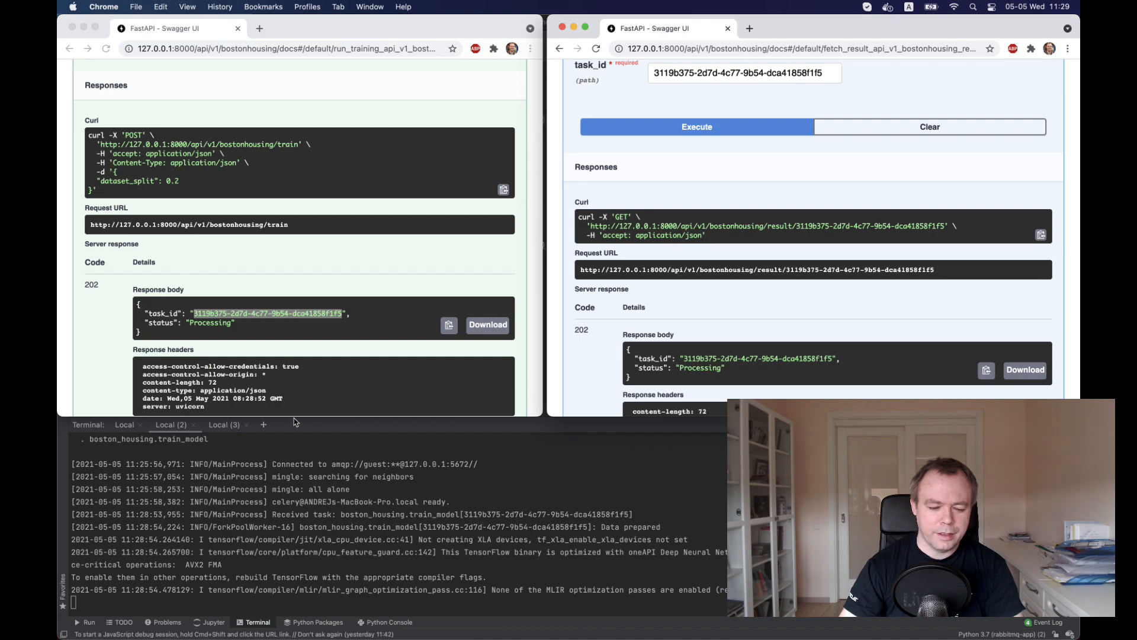
mouse_move(236, 319)
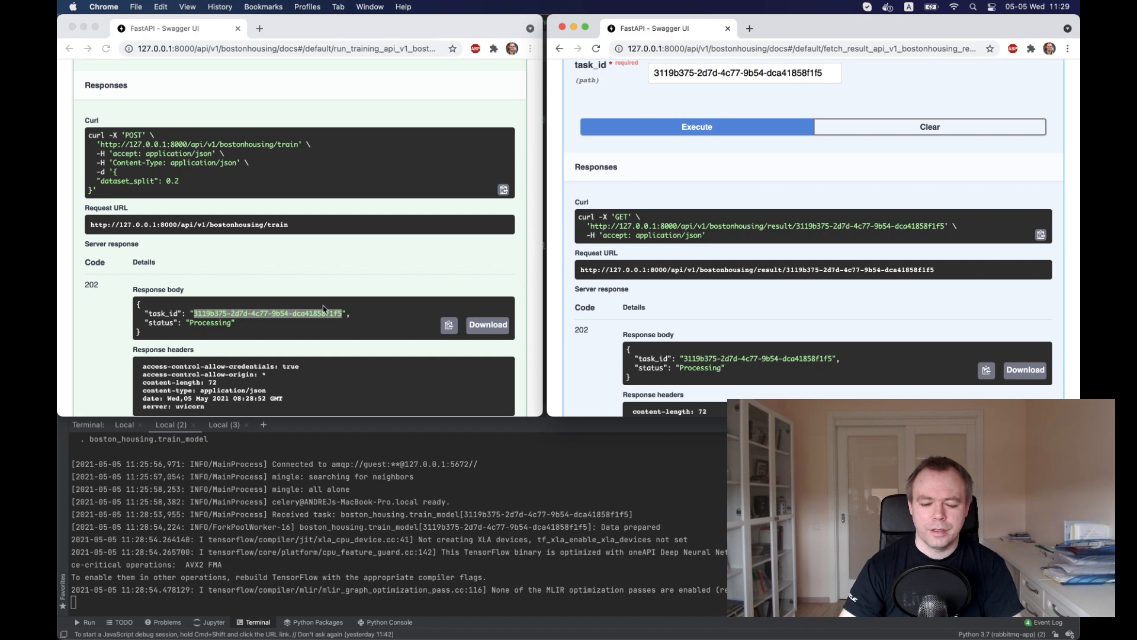
mouse_move(721, 215)
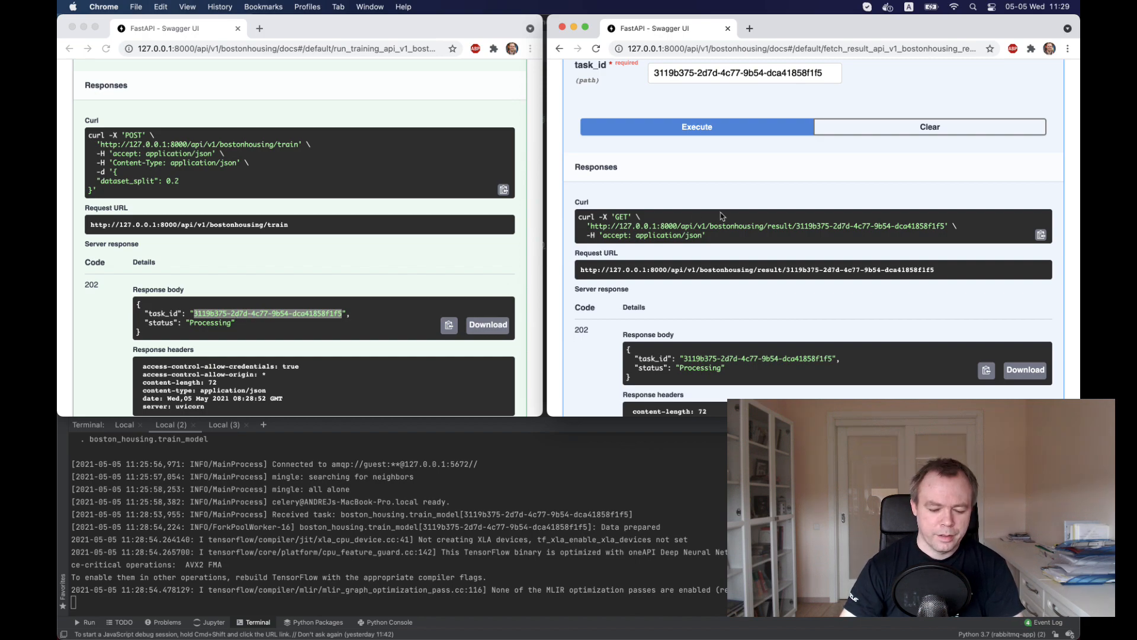
mouse_move(497, 553)
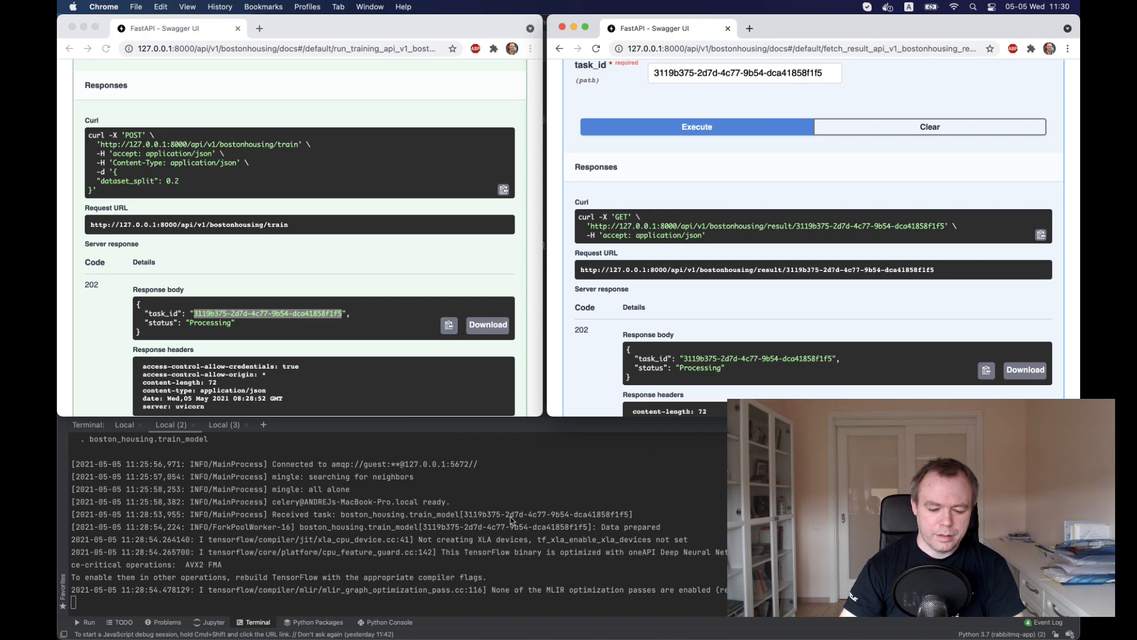
mouse_move(646, 531)
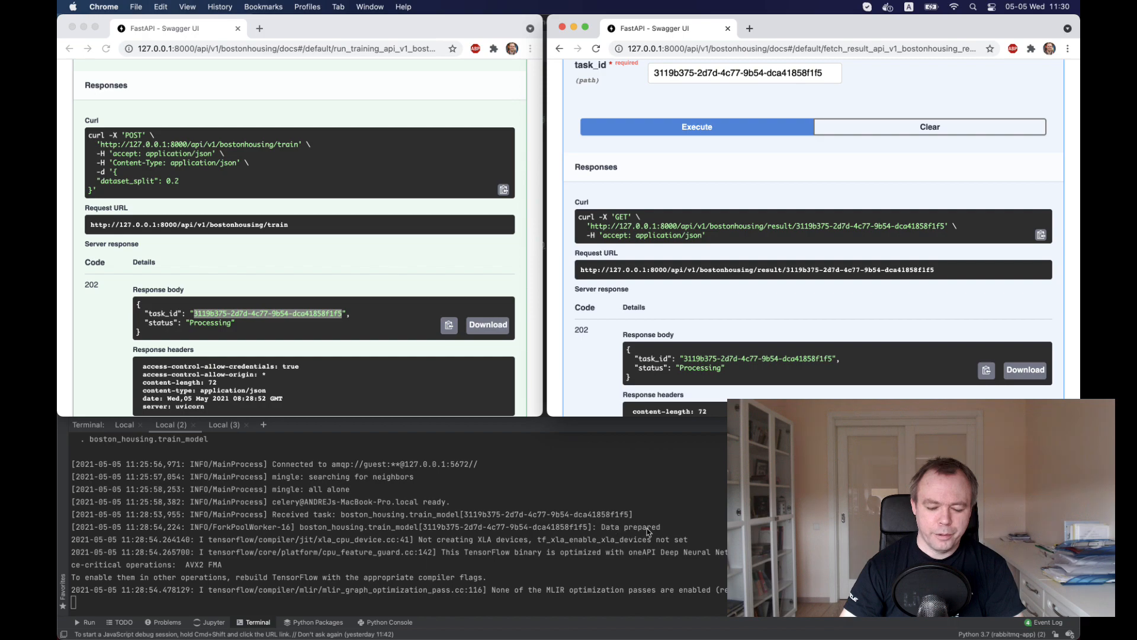
mouse_move(557, 577)
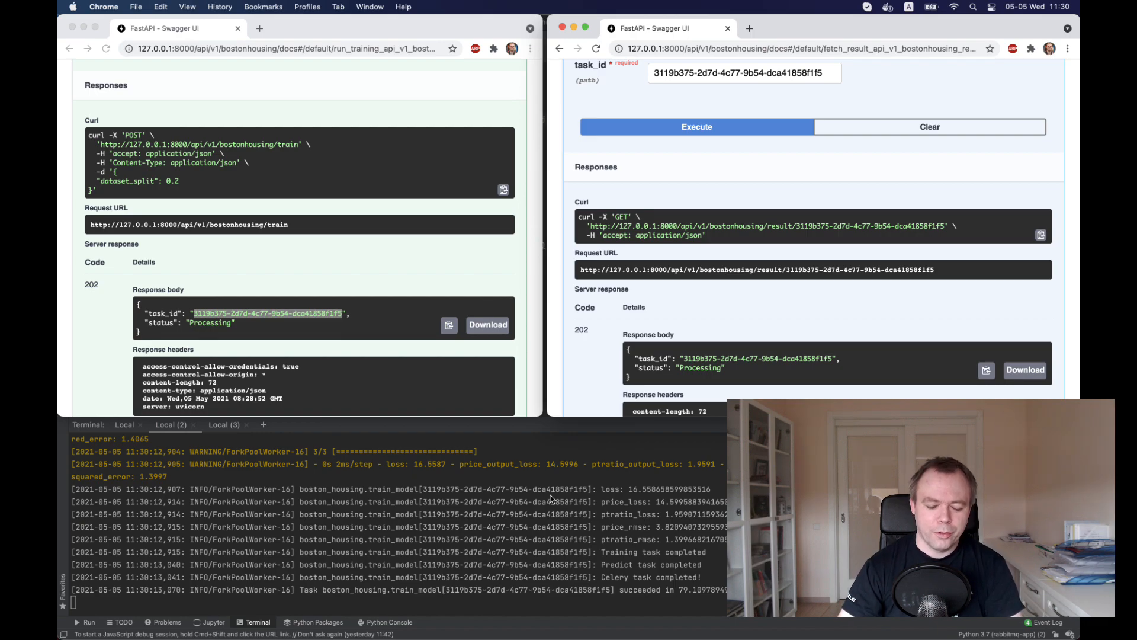
mouse_move(702, 310)
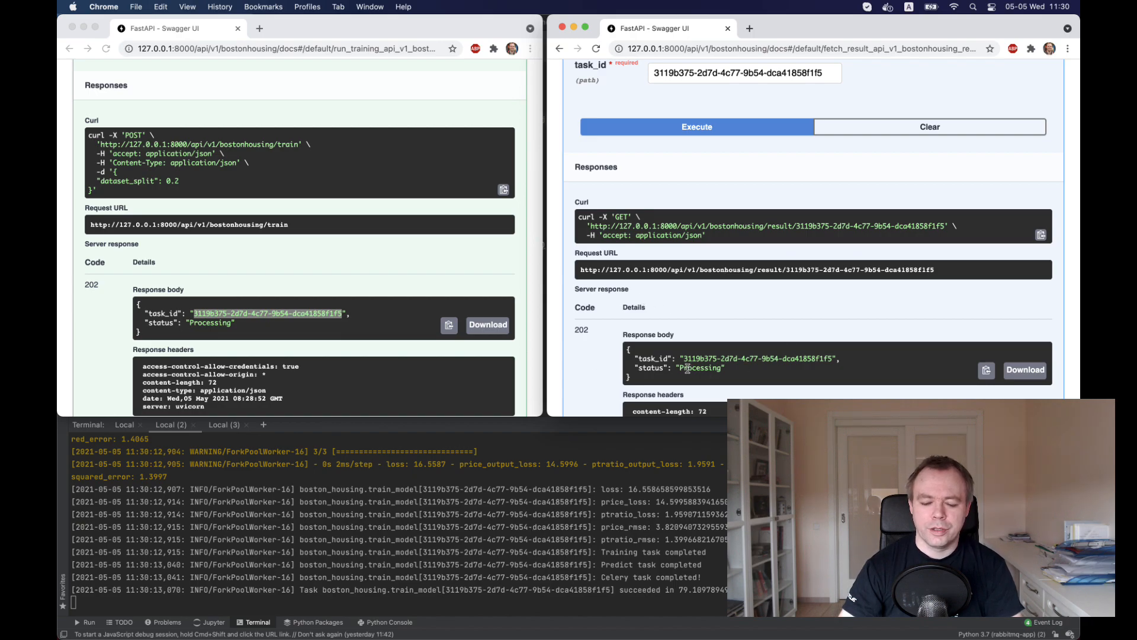
mouse_move(757, 369)
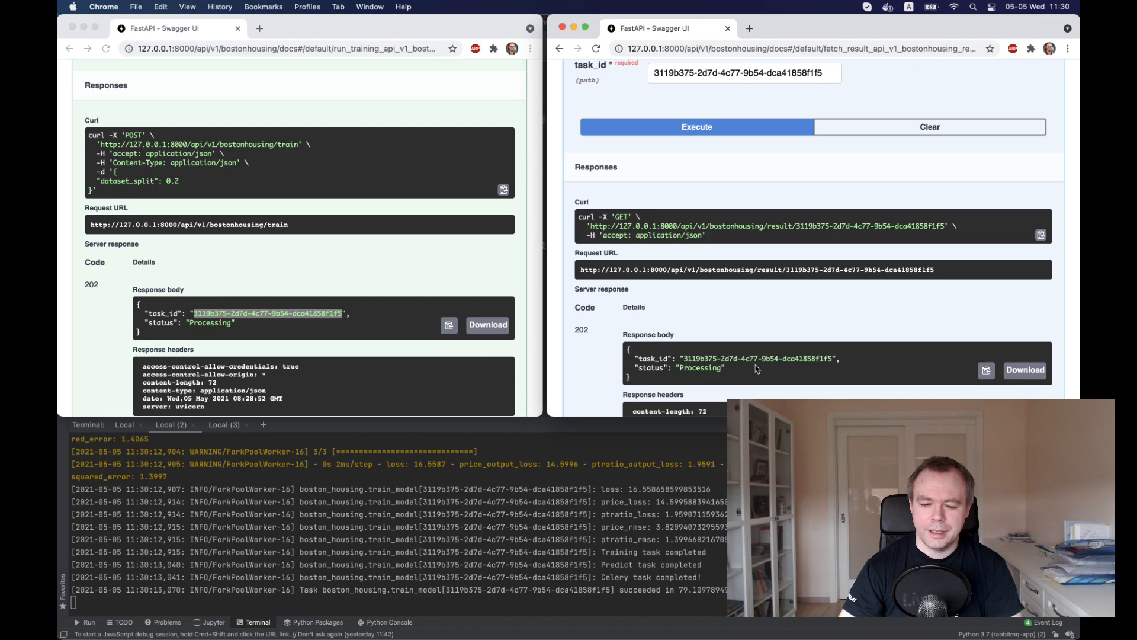
Re-execute the fetch result request for the first training task, now 200 OK.
click(696, 126)
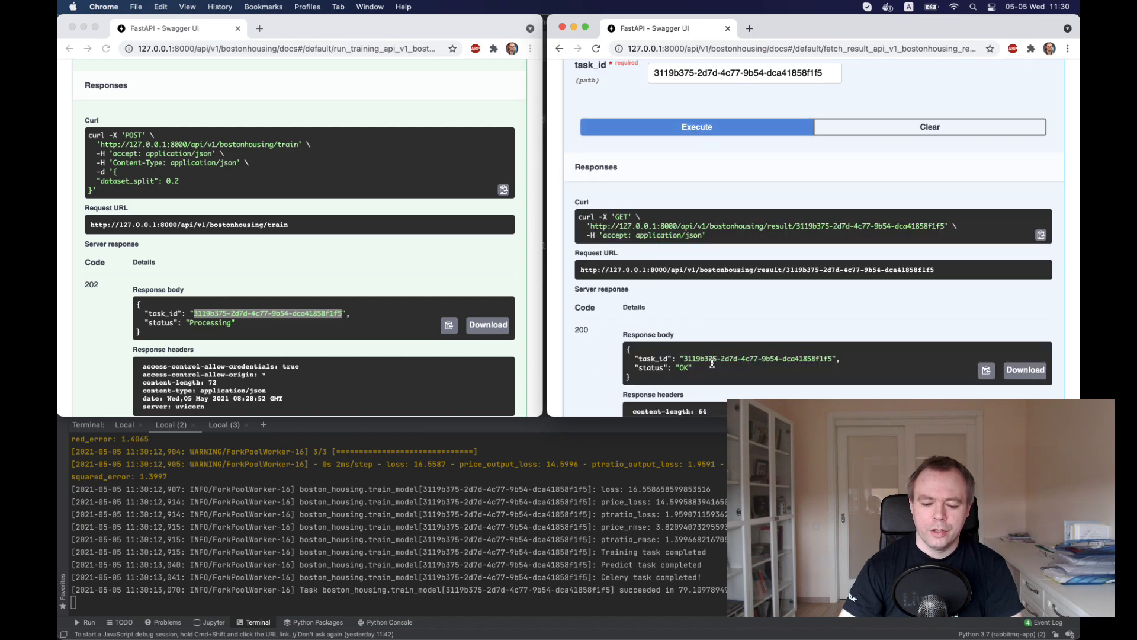
mouse_move(681, 375)
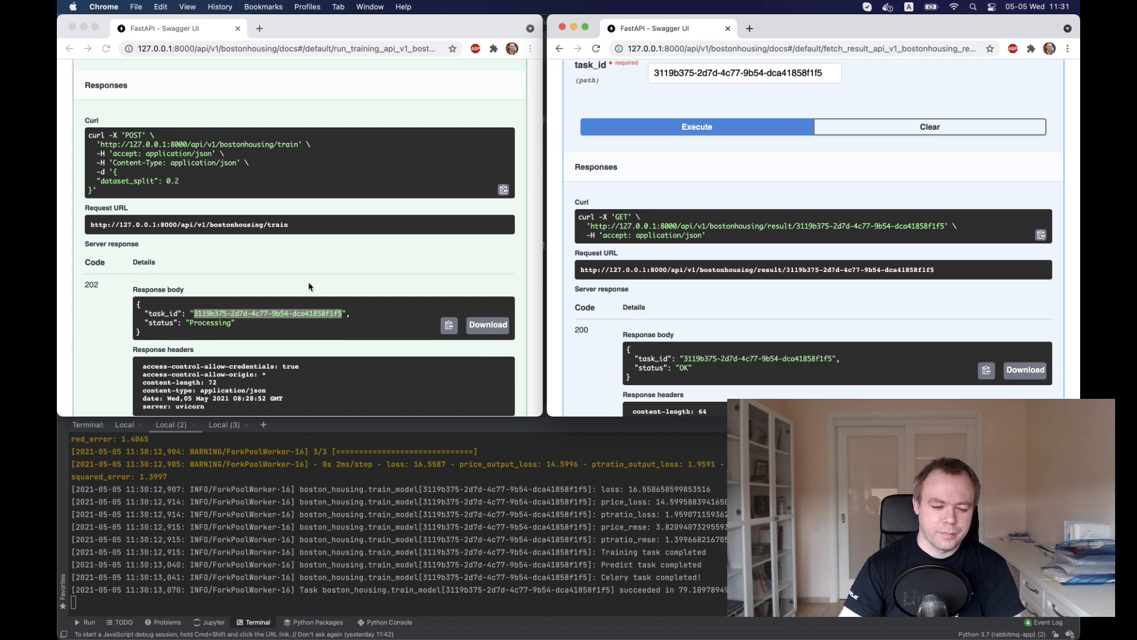
mouse_move(252, 256)
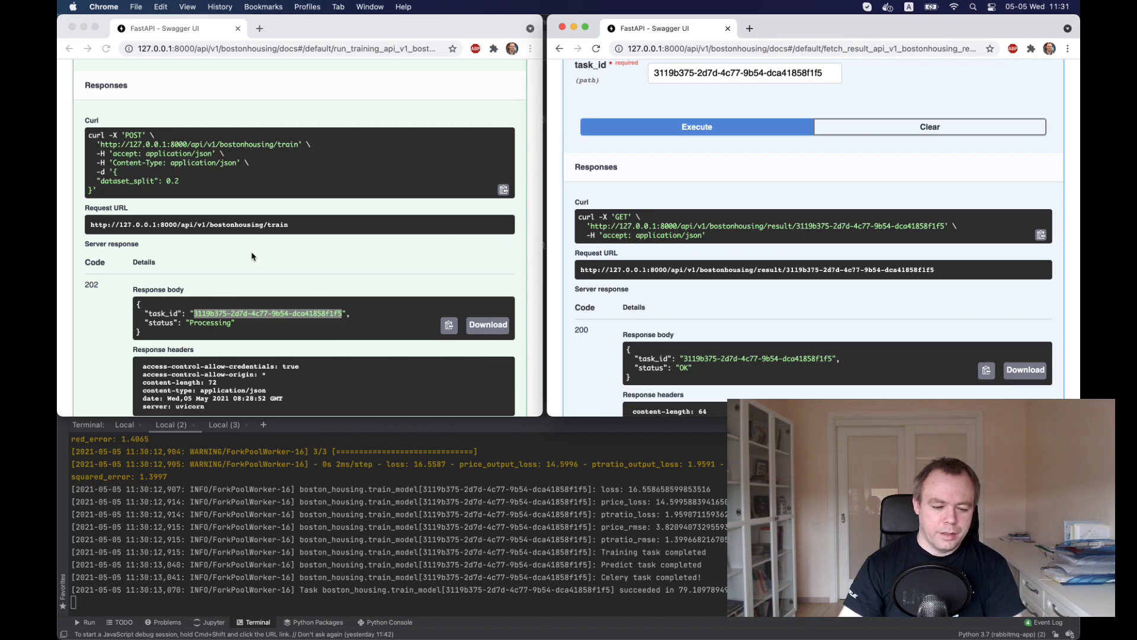
Launch a second training task and select its new task_id for copying.
scroll(up, 3)
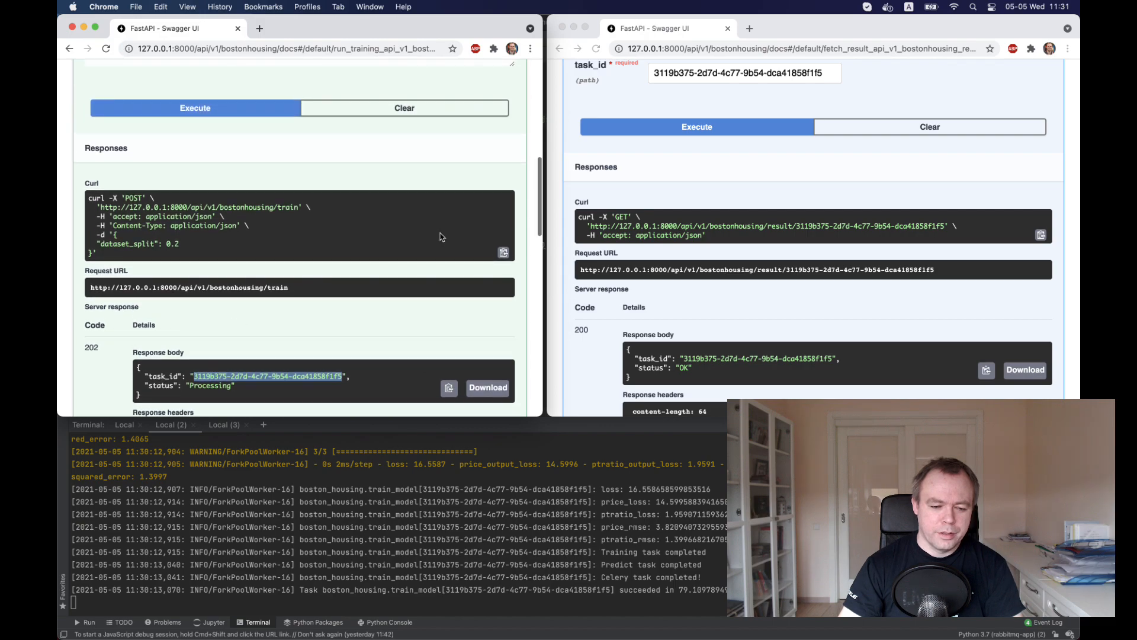
click(194, 108)
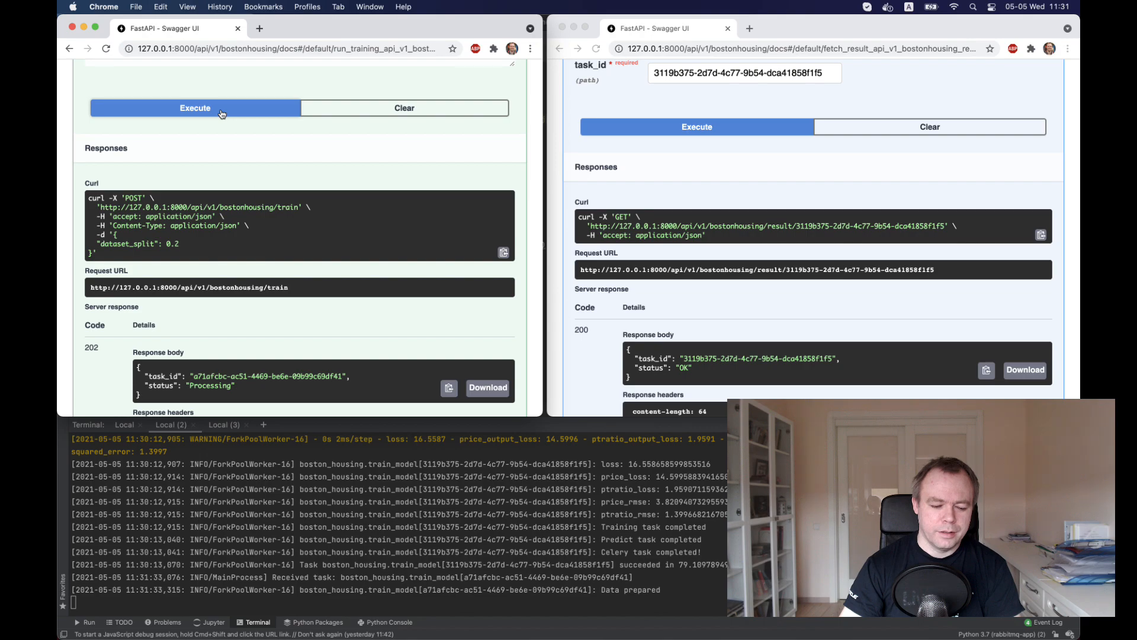
double_click(247, 376)
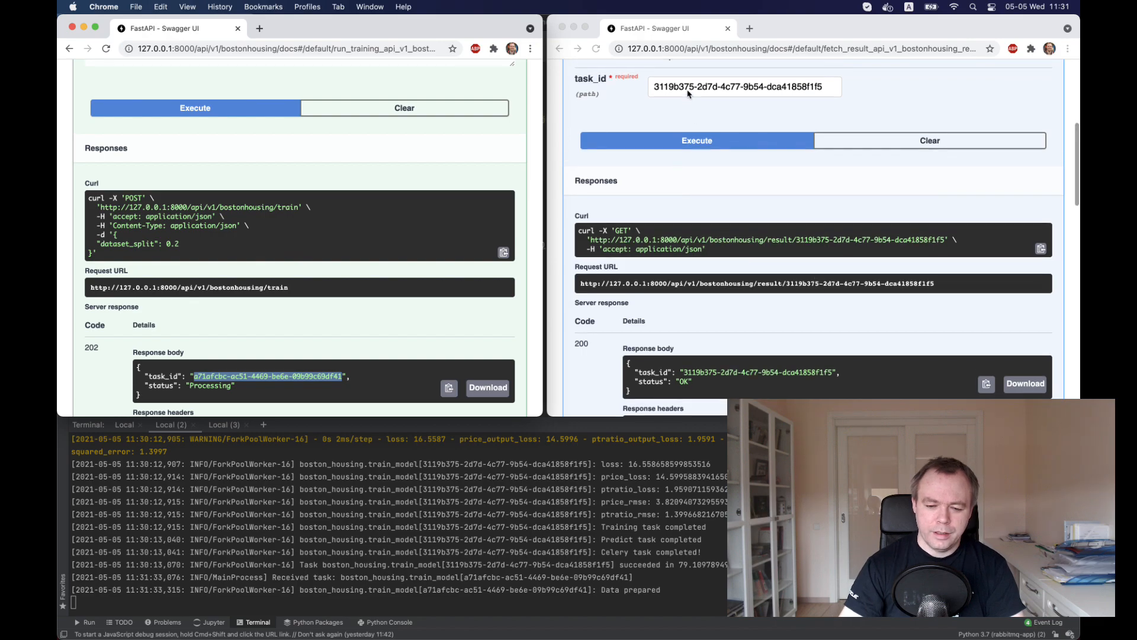
Fetch the result for task a71afcbc-ac51-4469-be6e-09b99c69df41, then launch a third training task.
text(a71afcbc-ac51-4469-be6e-09b99c69df41)
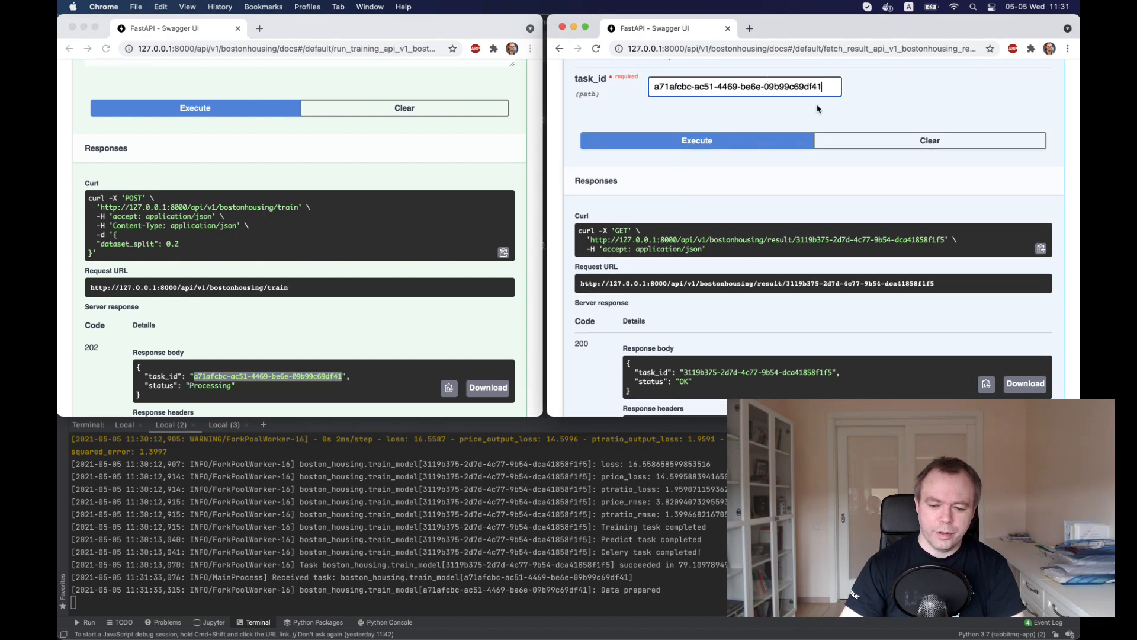
click(694, 139)
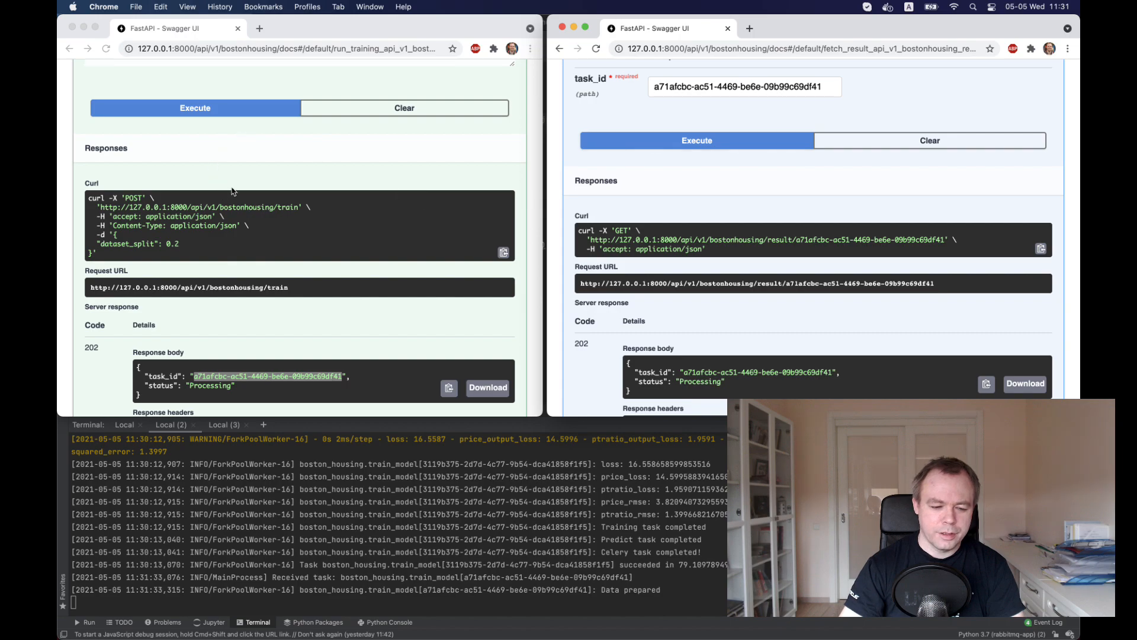
click(195, 107)
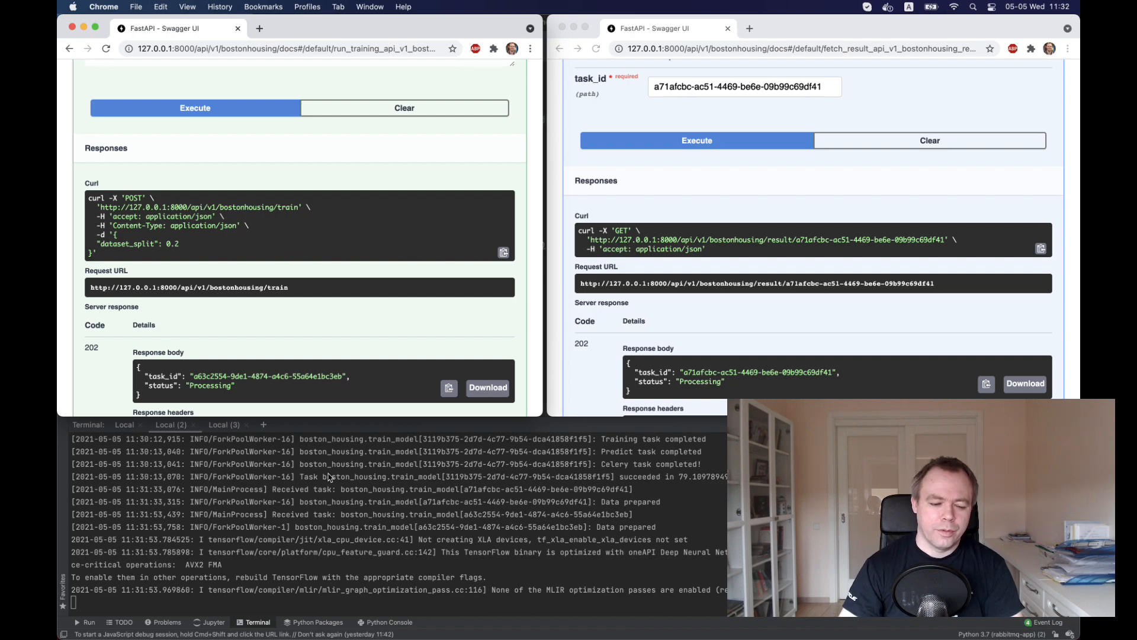
mouse_move(687, 328)
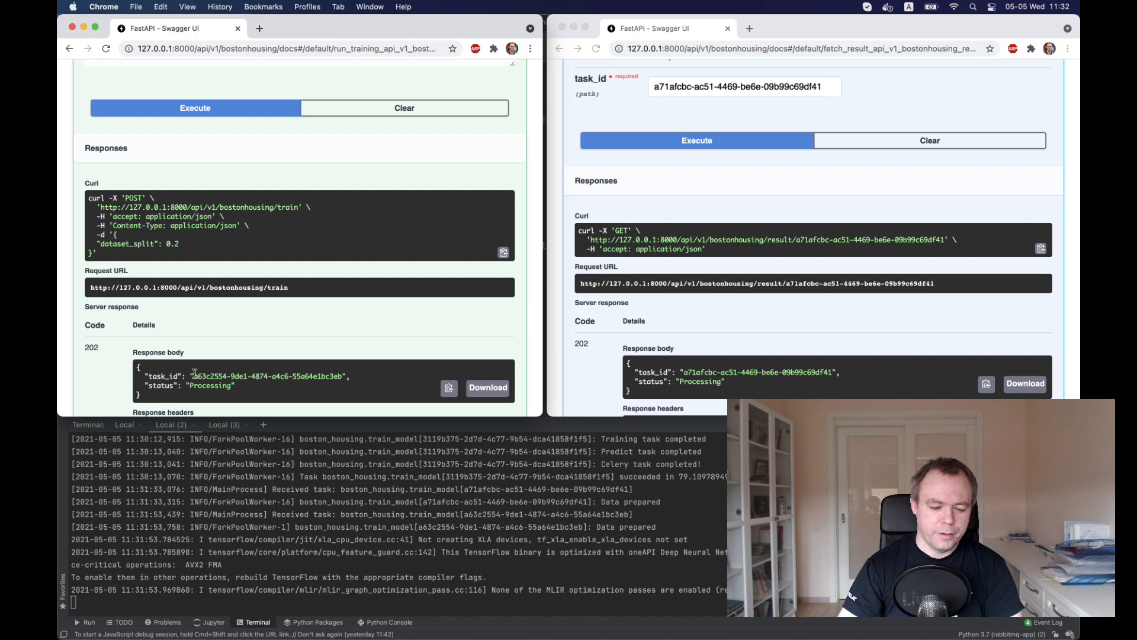
Select the third training task's id in the train response to copy it.
double_click(268, 377)
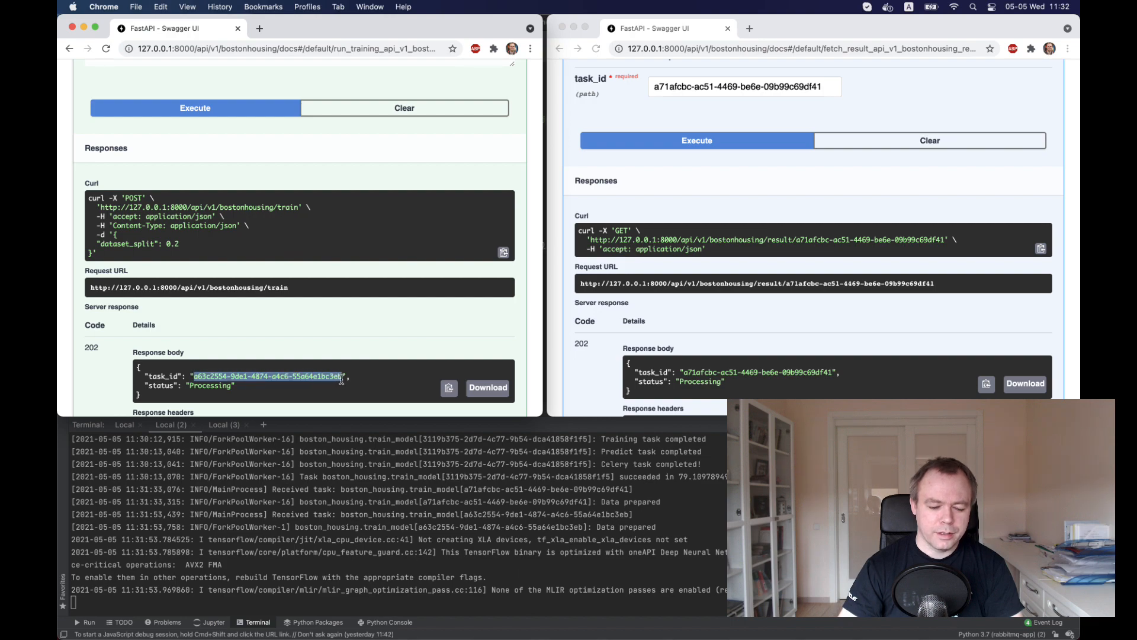
mouse_move(711, 120)
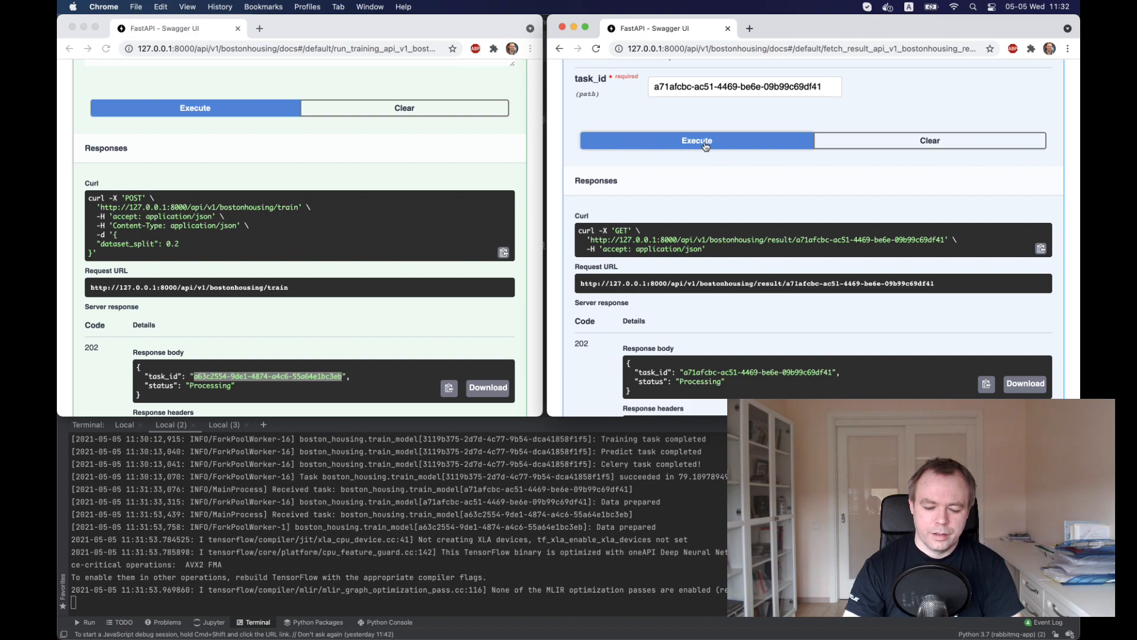
mouse_move(613, 514)
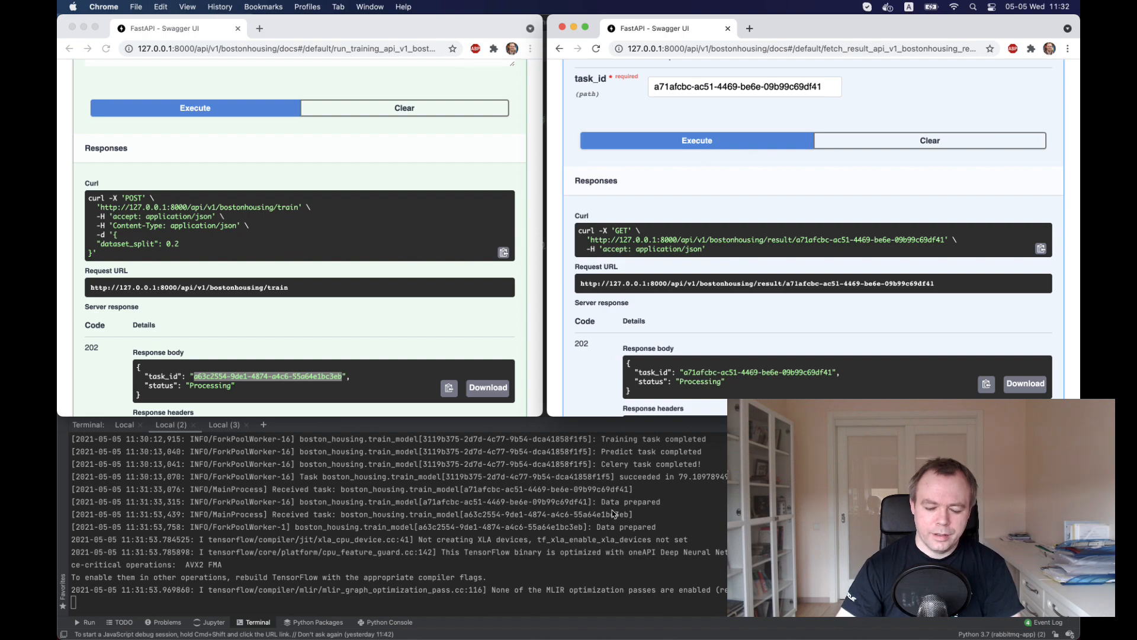
mouse_move(606, 507)
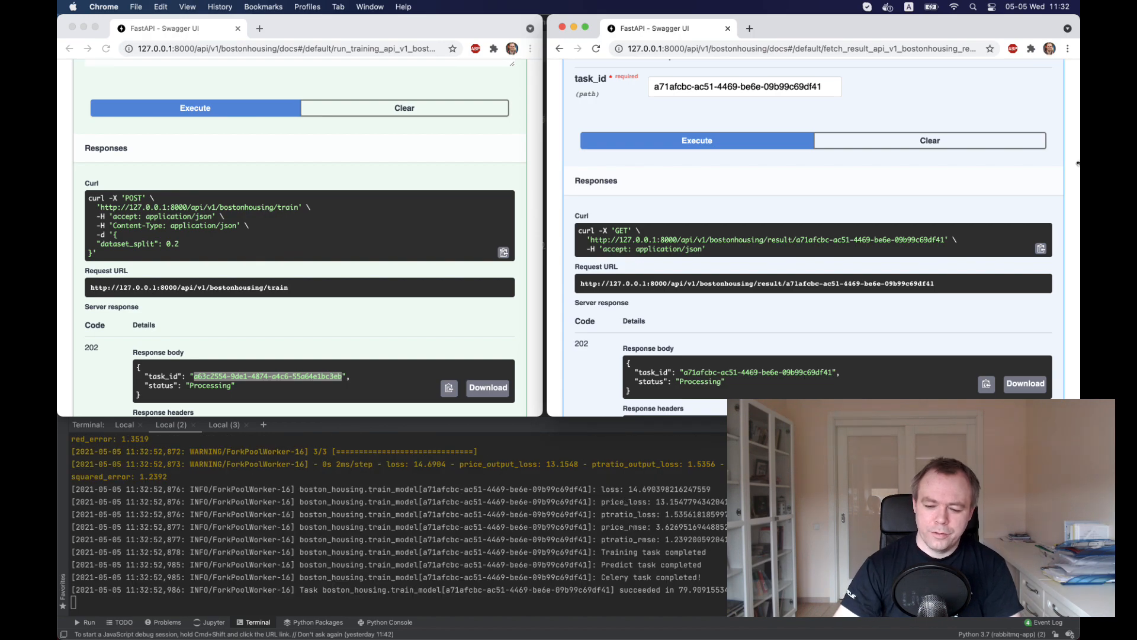
Re-fetch the second task's result, then fetch task a63c2554-9de1-4874-a4c6-55a64e1bc3eb until OK.
click(696, 140)
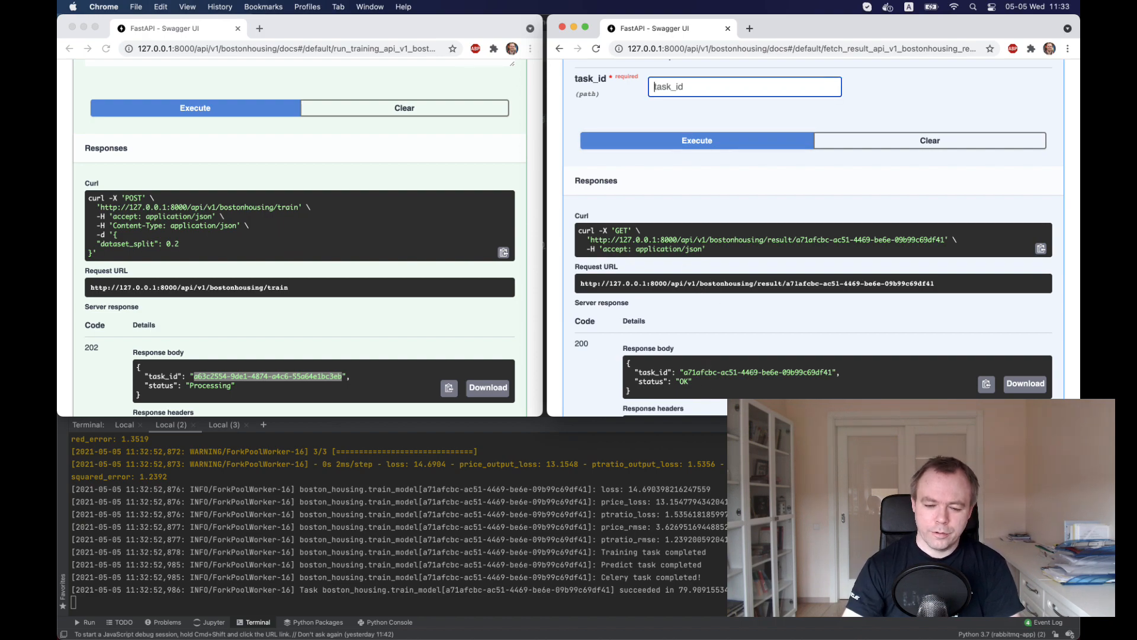
text(a63c2554-9de1-4874-a4c6-55a64e1bc3eb)
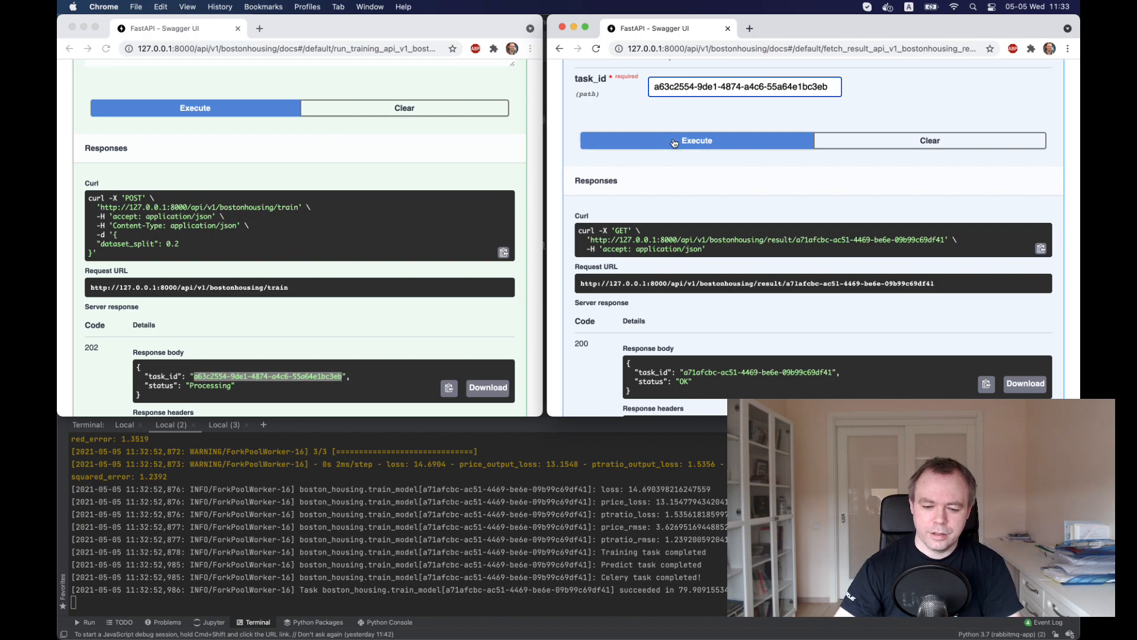
click(696, 140)
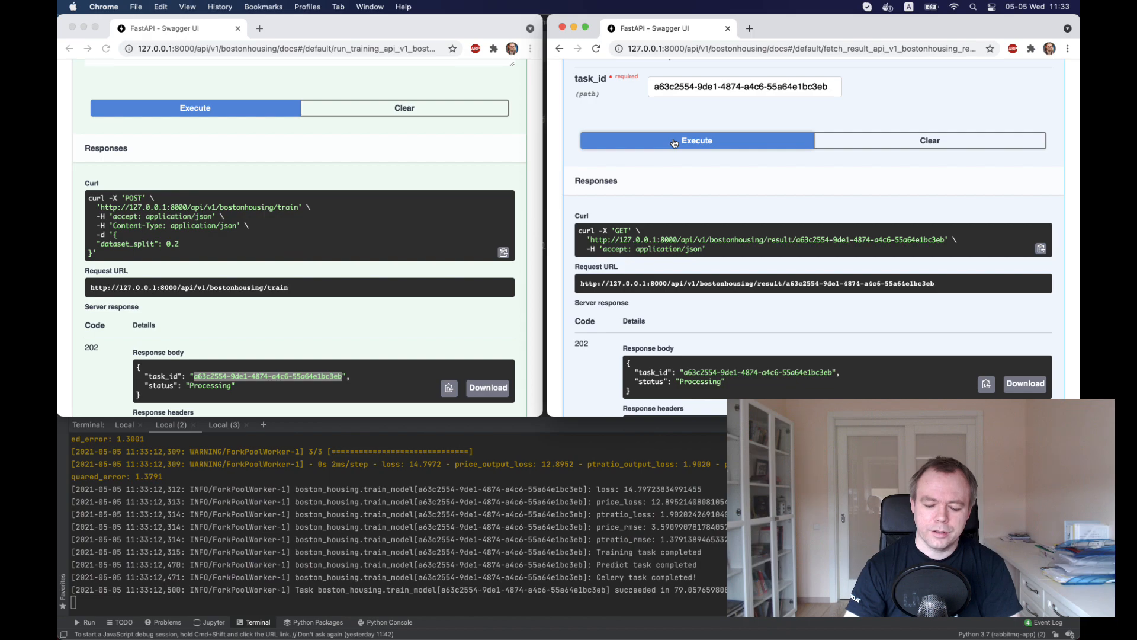
click(696, 140)
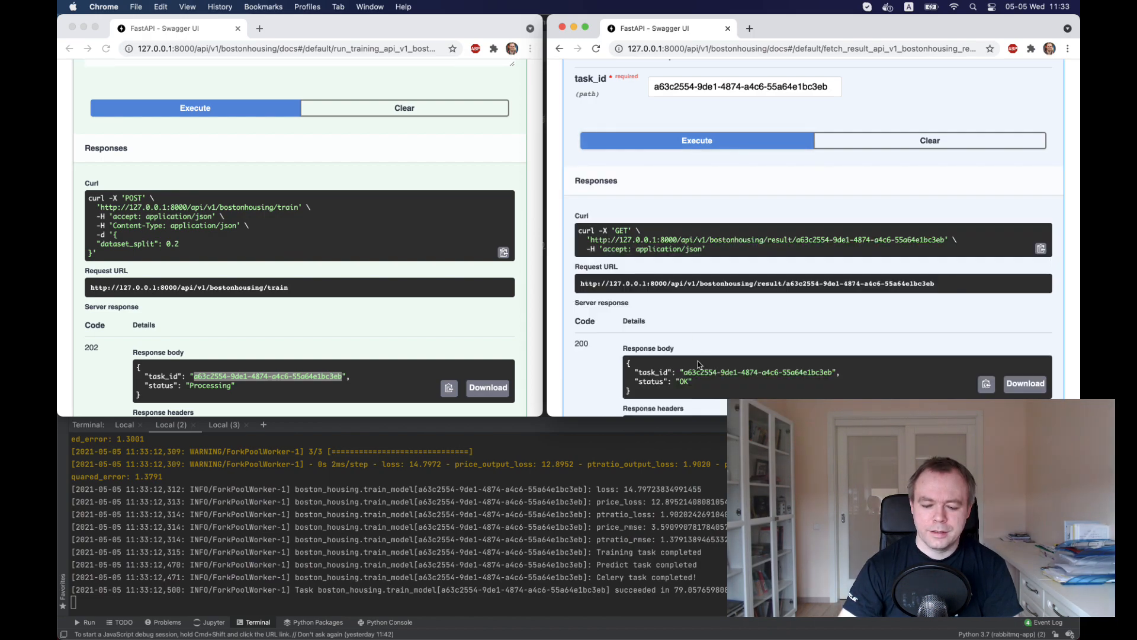